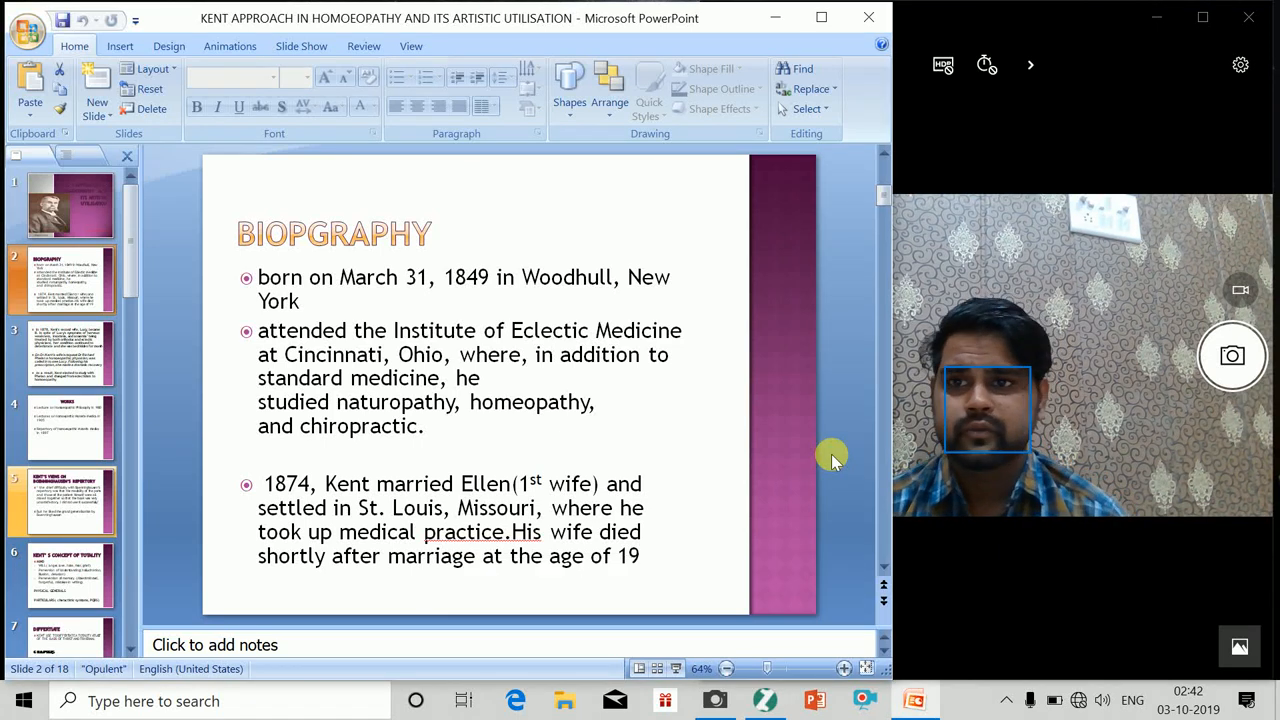
{"action": "mouse_move", "coordinate": [77, 222]}
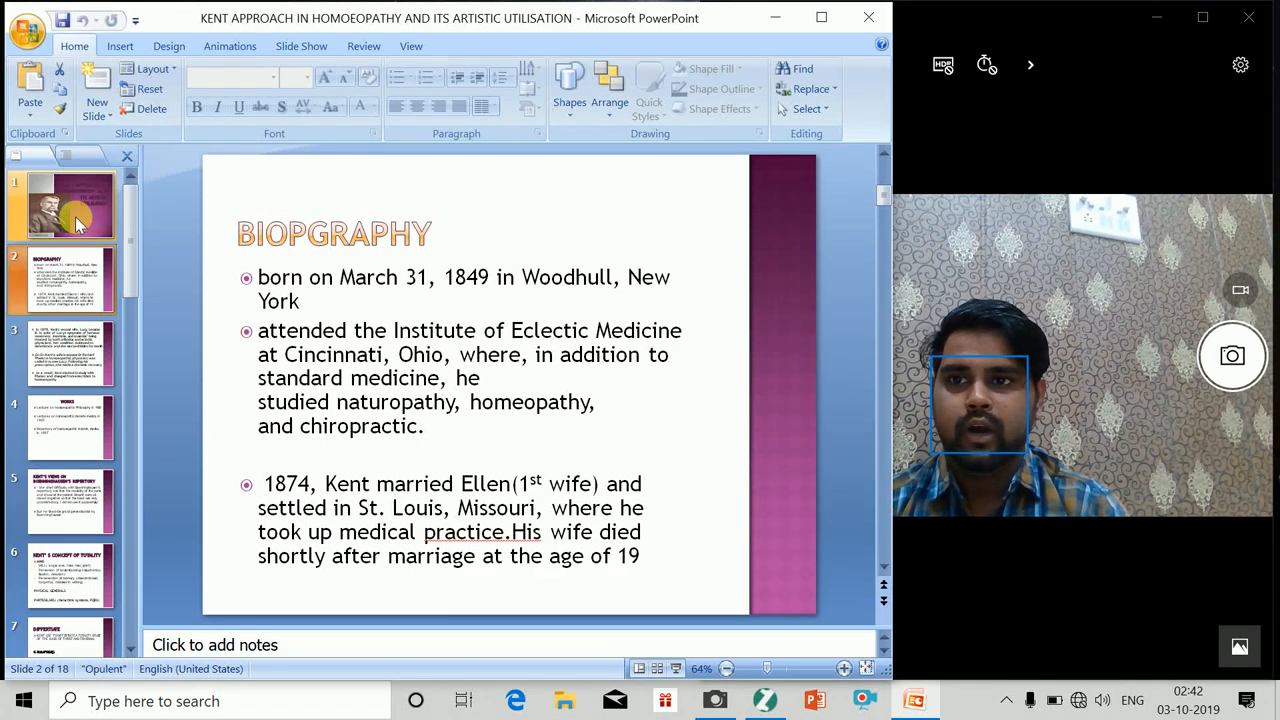
- Move from the title slide to slide 3, on Kent's turn to homoeopathy
{"action": "left_click", "coordinate": [65, 207]}
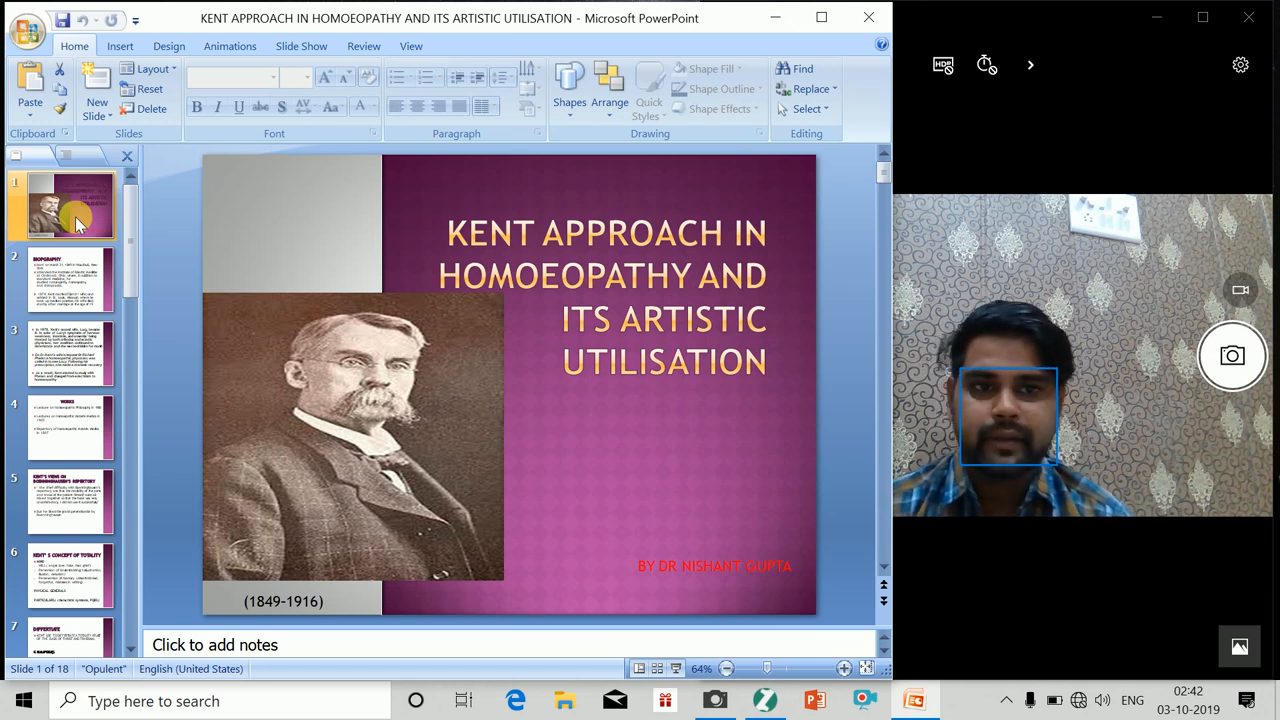
{"action": "left_click", "coordinate": [55, 280]}
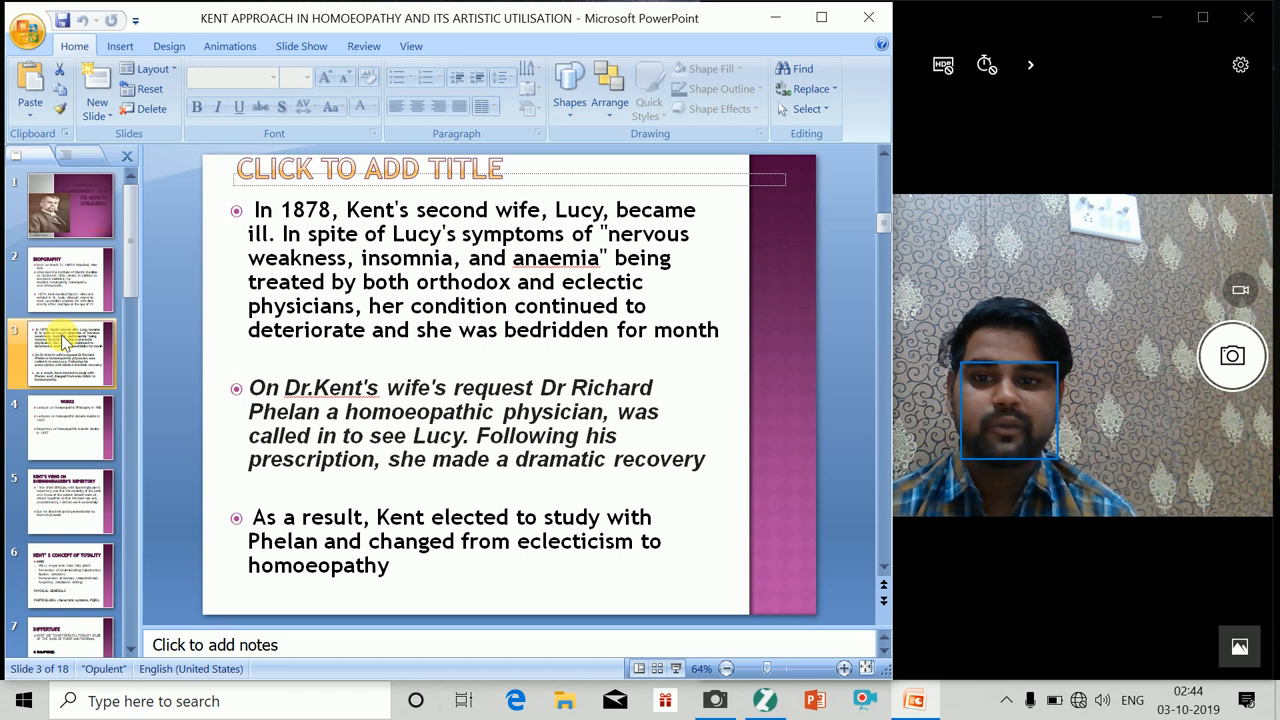
- Advance past the Works slide to slide 5, on Boenninghausen's repertory
{"action": "left_click", "coordinate": [85, 430]}
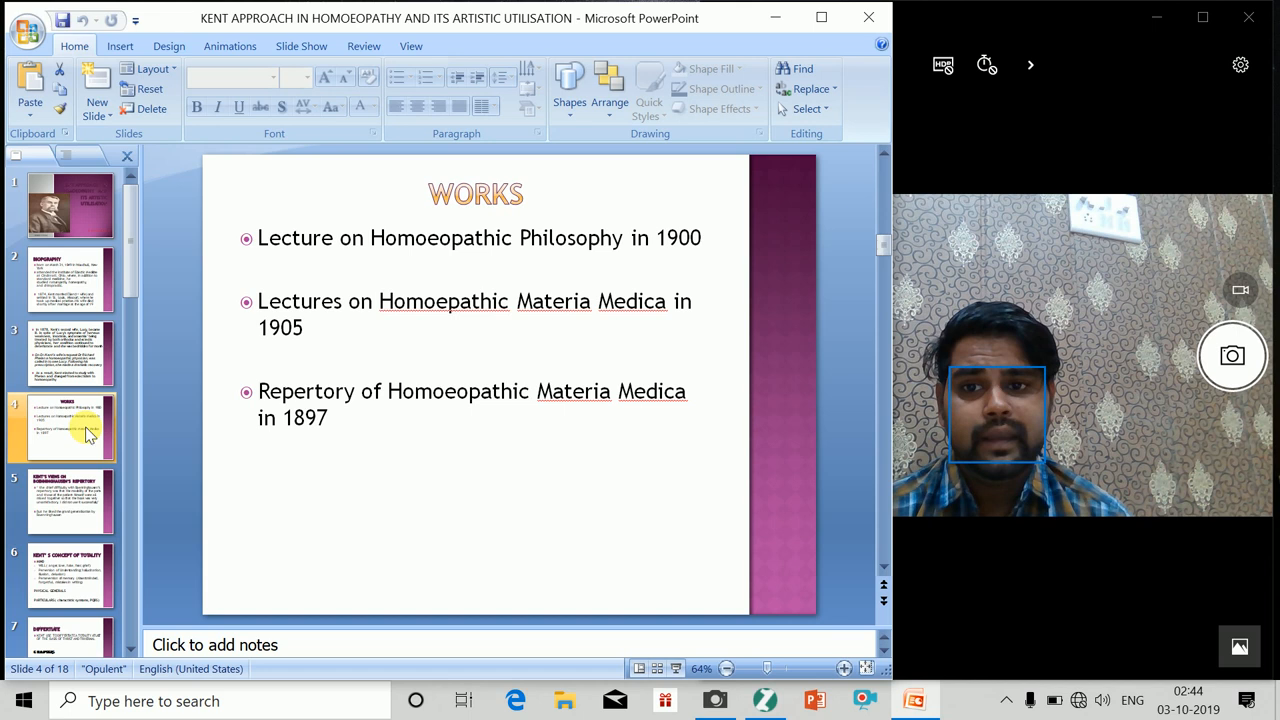
{"action": "left_click", "coordinate": [55, 512]}
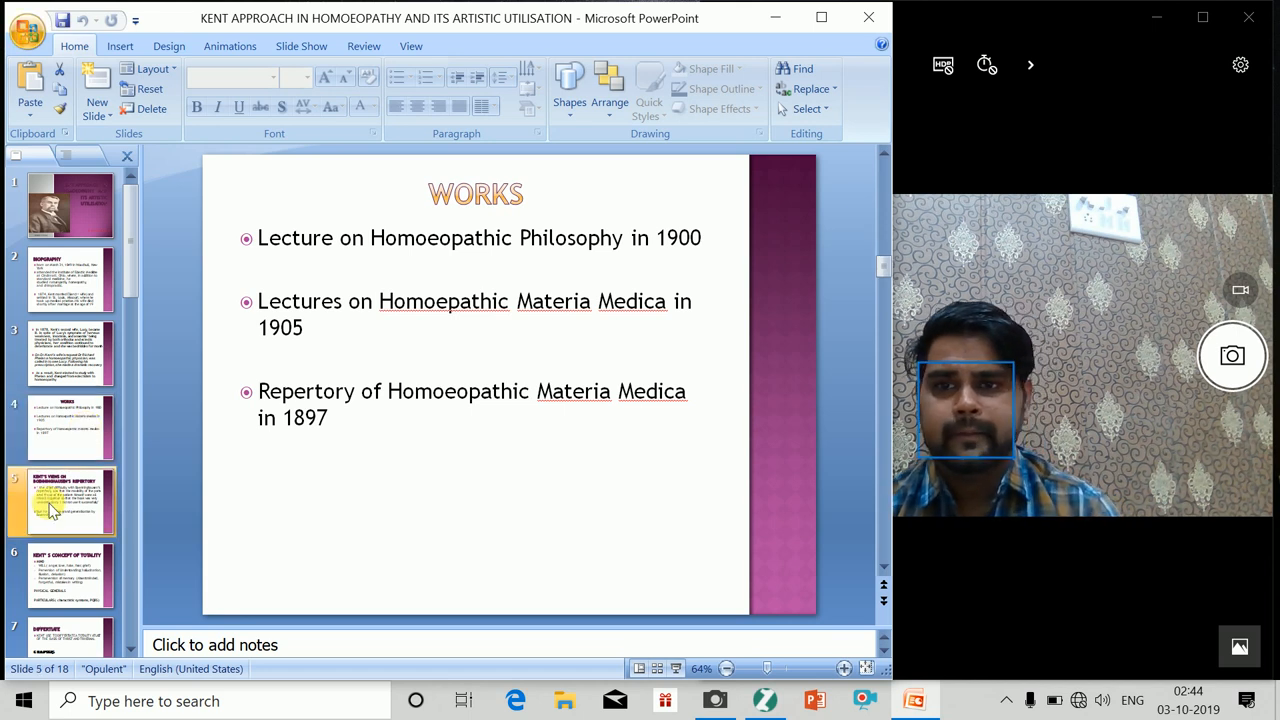
{"action": "left_click", "coordinate": [70, 500]}
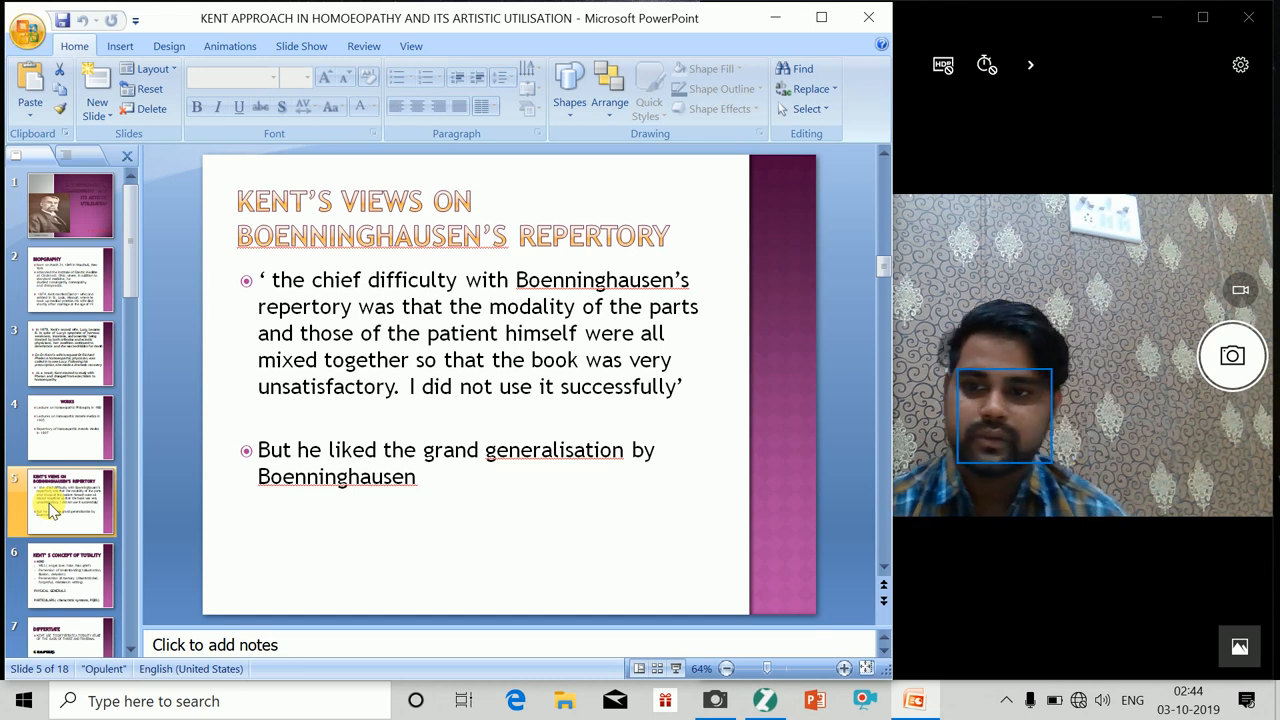
- Show slide 8, the case of a 57-year-old woman with menorrhagia and headache
{"action": "left_click", "coordinate": [68, 575]}
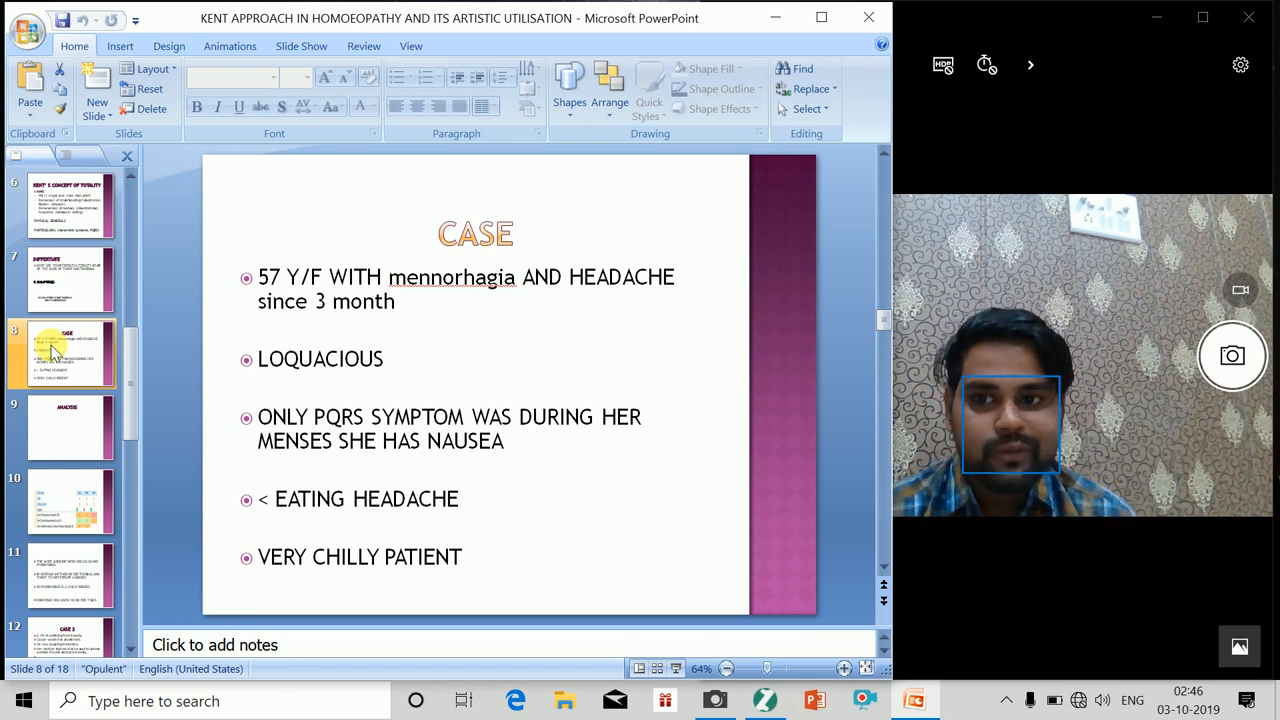
- Step through the Analysis and remedy comparison table slides to slide 12, Case 2
{"action": "left_click", "coordinate": [70, 427]}
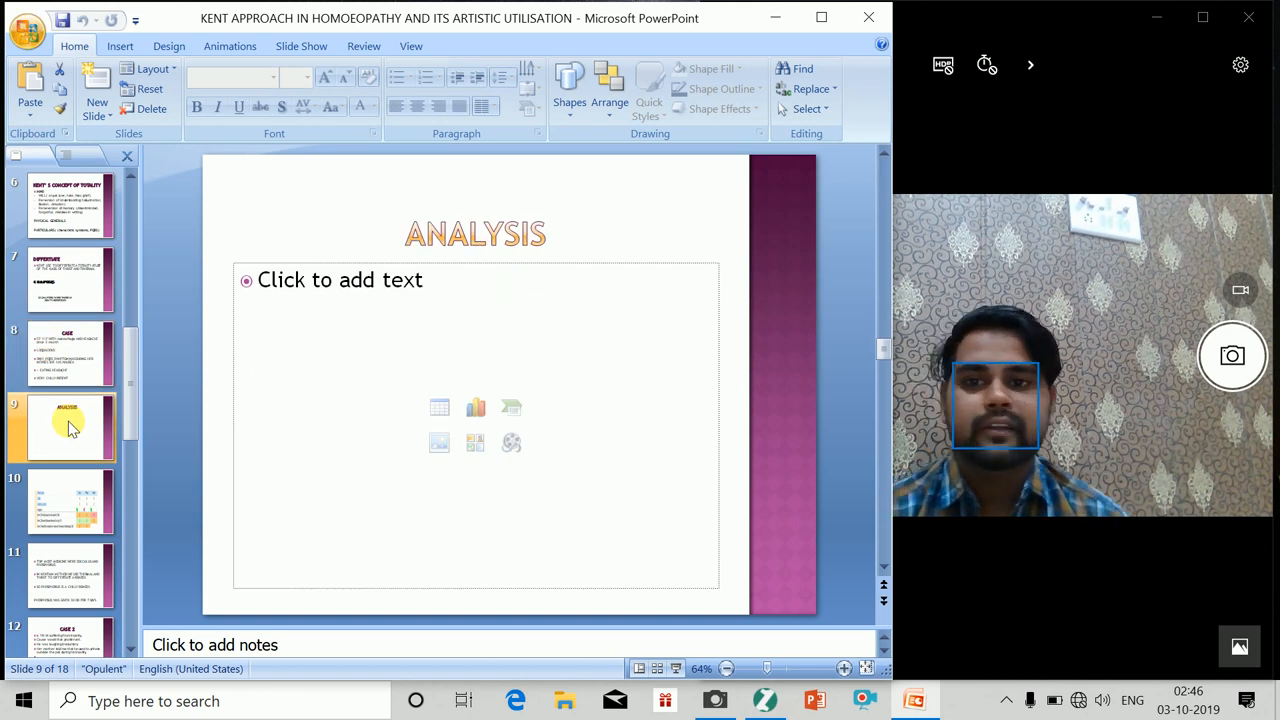
{"action": "left_click", "coordinate": [65, 500]}
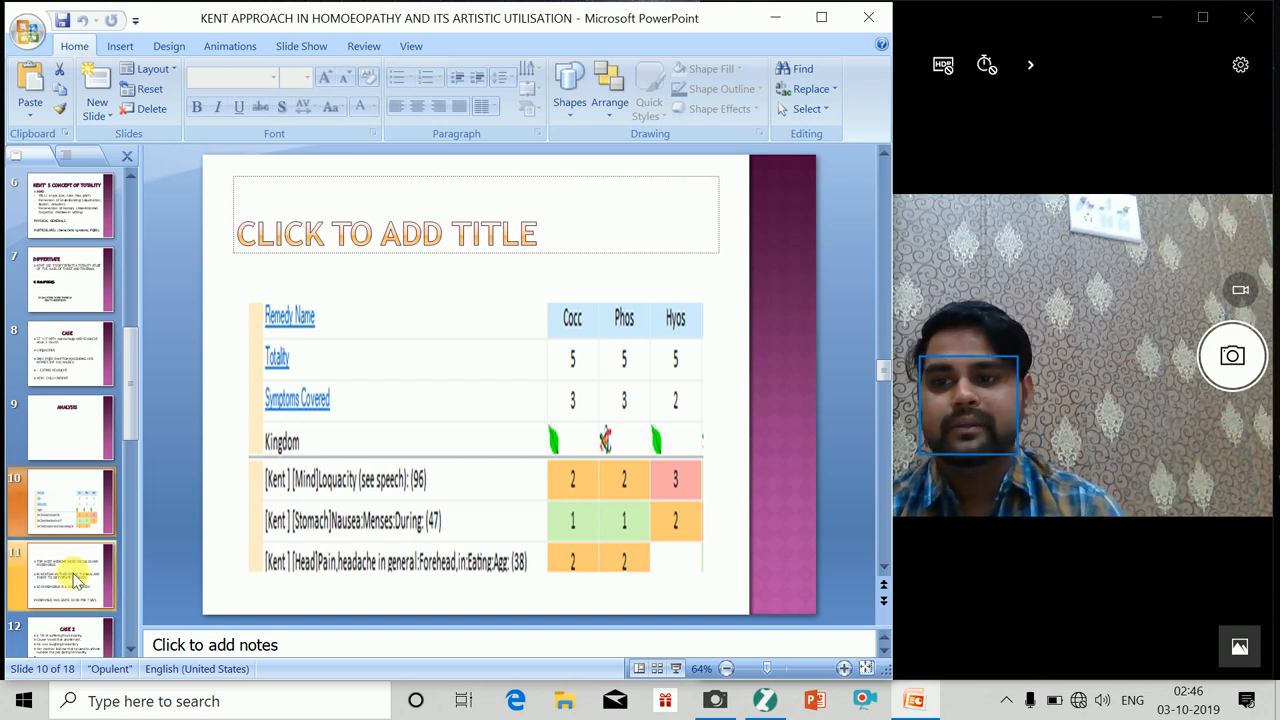
{"action": "left_click", "coordinate": [62, 575]}
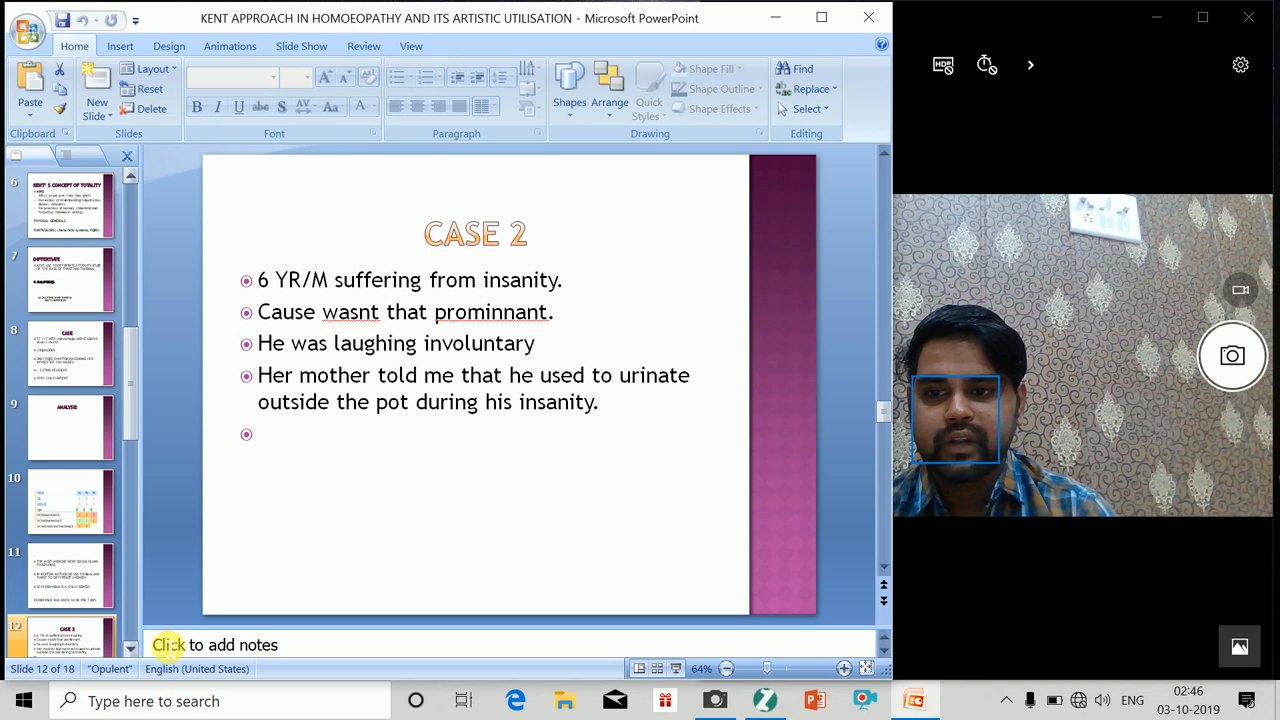
- Scroll on past the Belladona 30 slide to the slide listing interesting rubrics
{"action": "scroll", "scroll_direction": "down", "scroll_amount": 3}
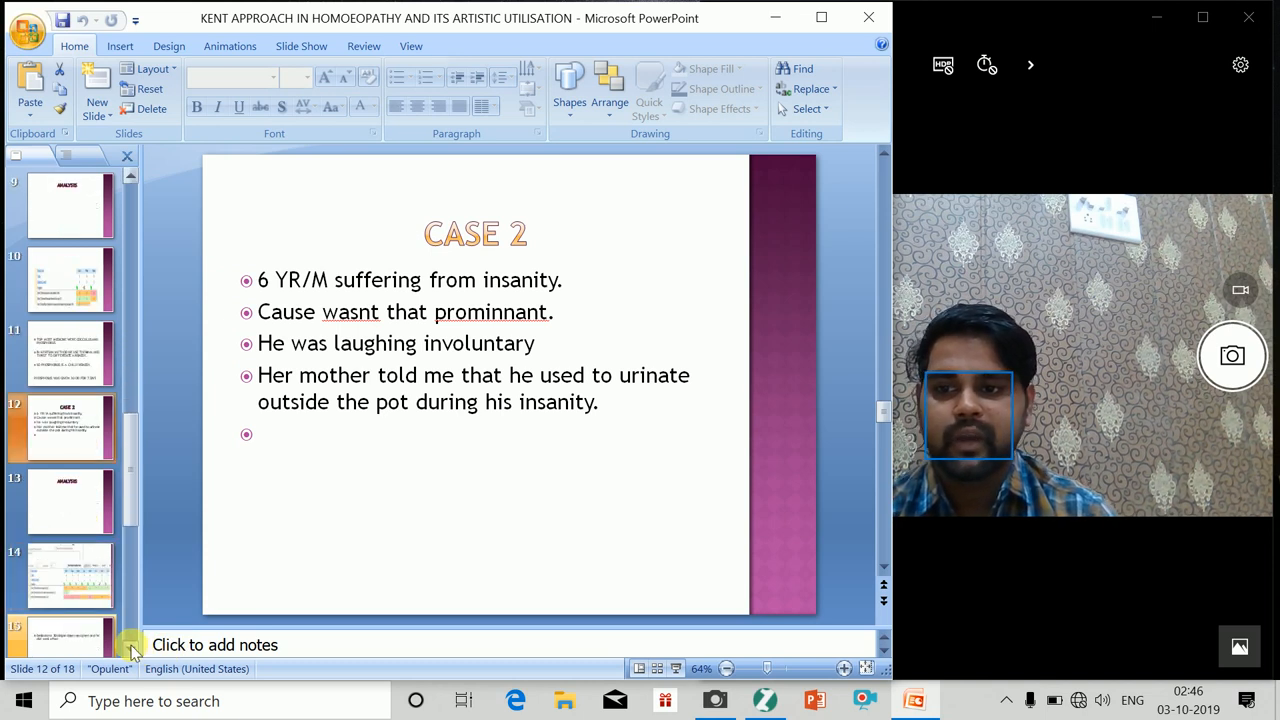
{"action": "mouse_move", "coordinate": [50, 450]}
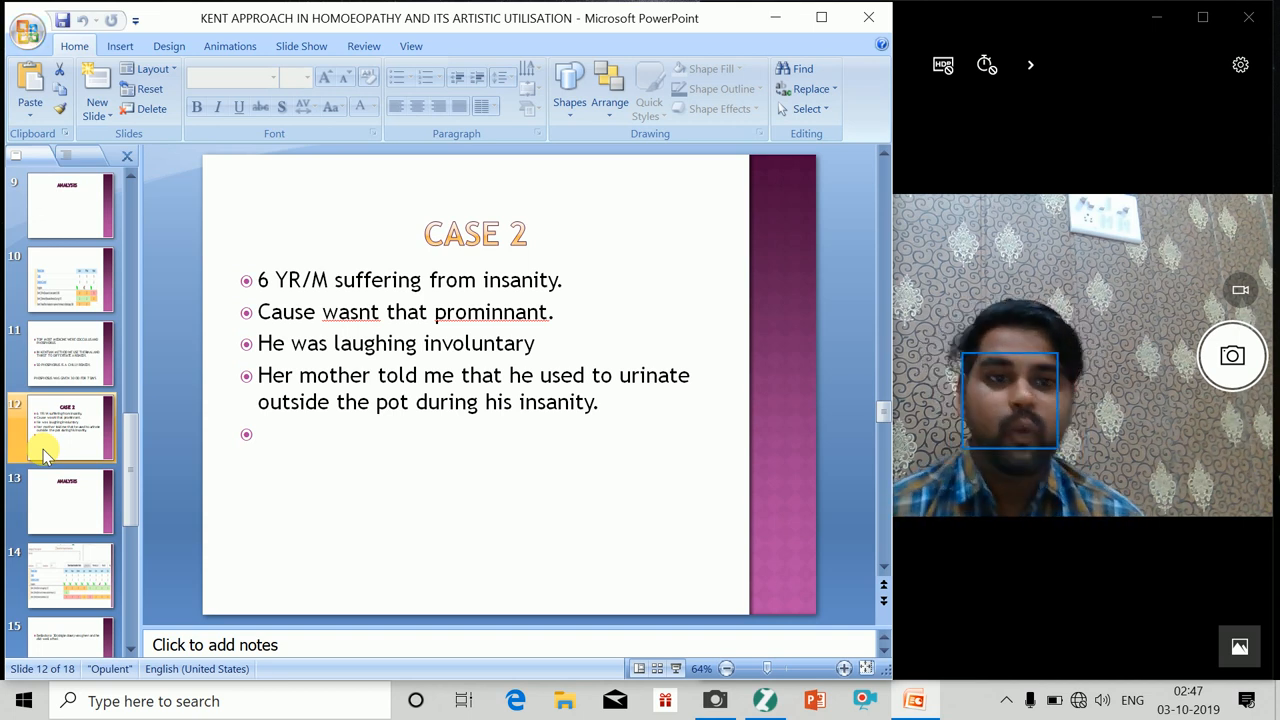
{"action": "left_click", "coordinate": [66, 497]}
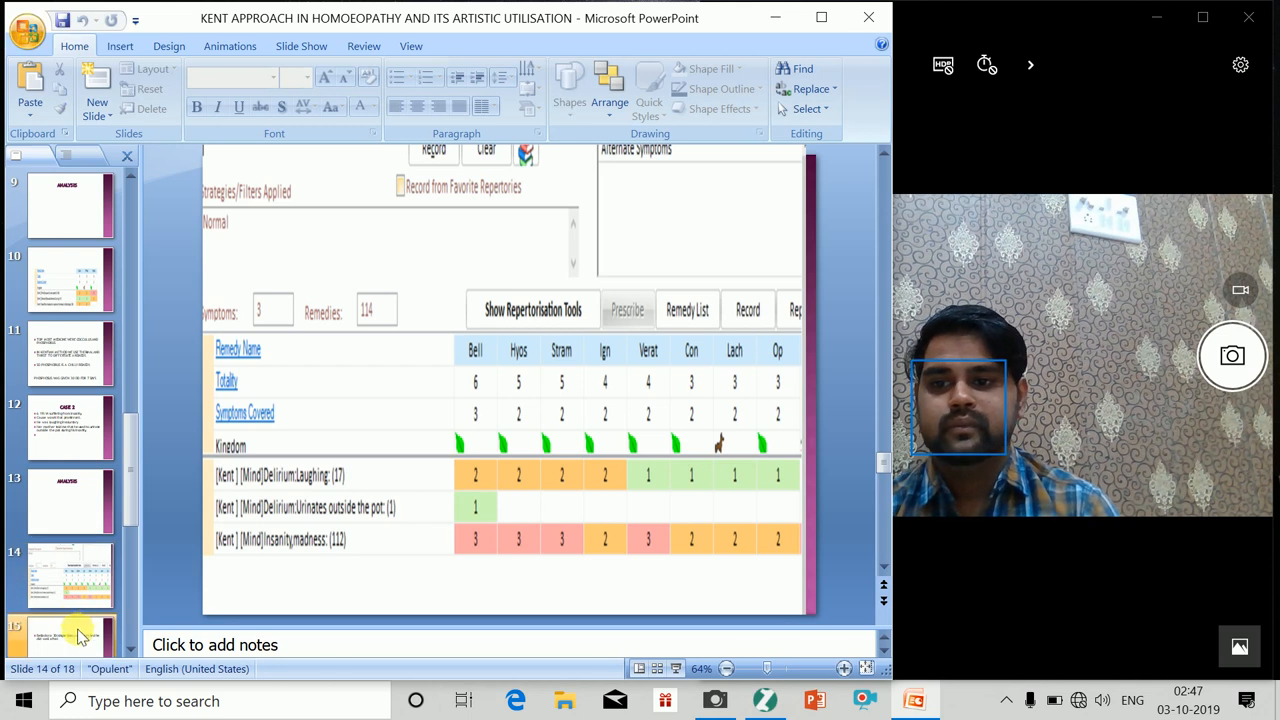
{"action": "left_click", "coordinate": [70, 630]}
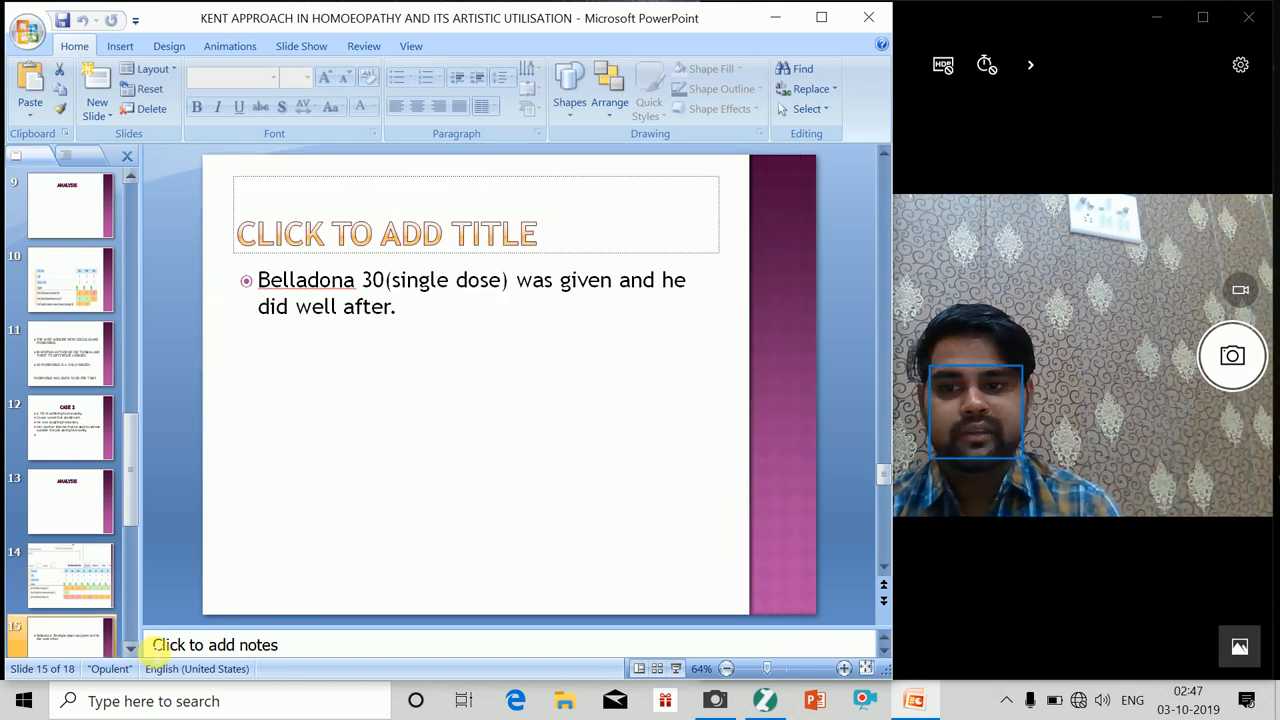
{"action": "scroll", "scroll_direction": "down", "scroll_amount": 3}
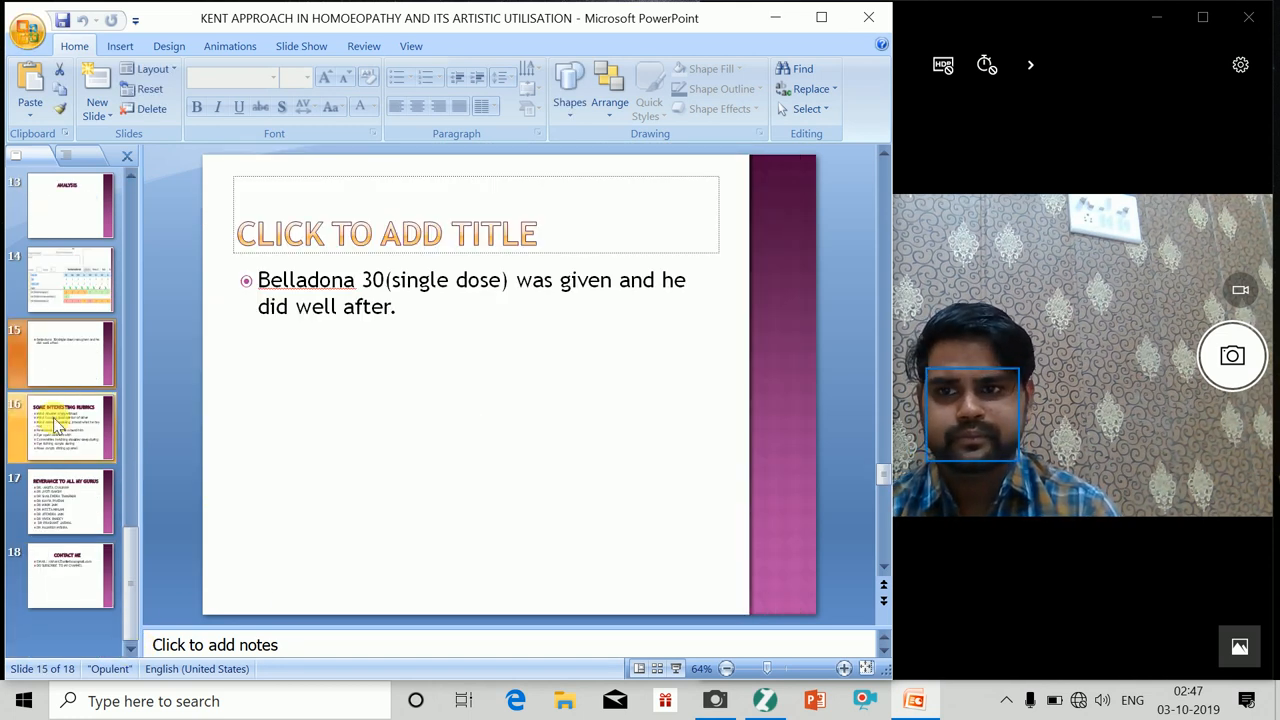
{"action": "left_click", "coordinate": [70, 428]}
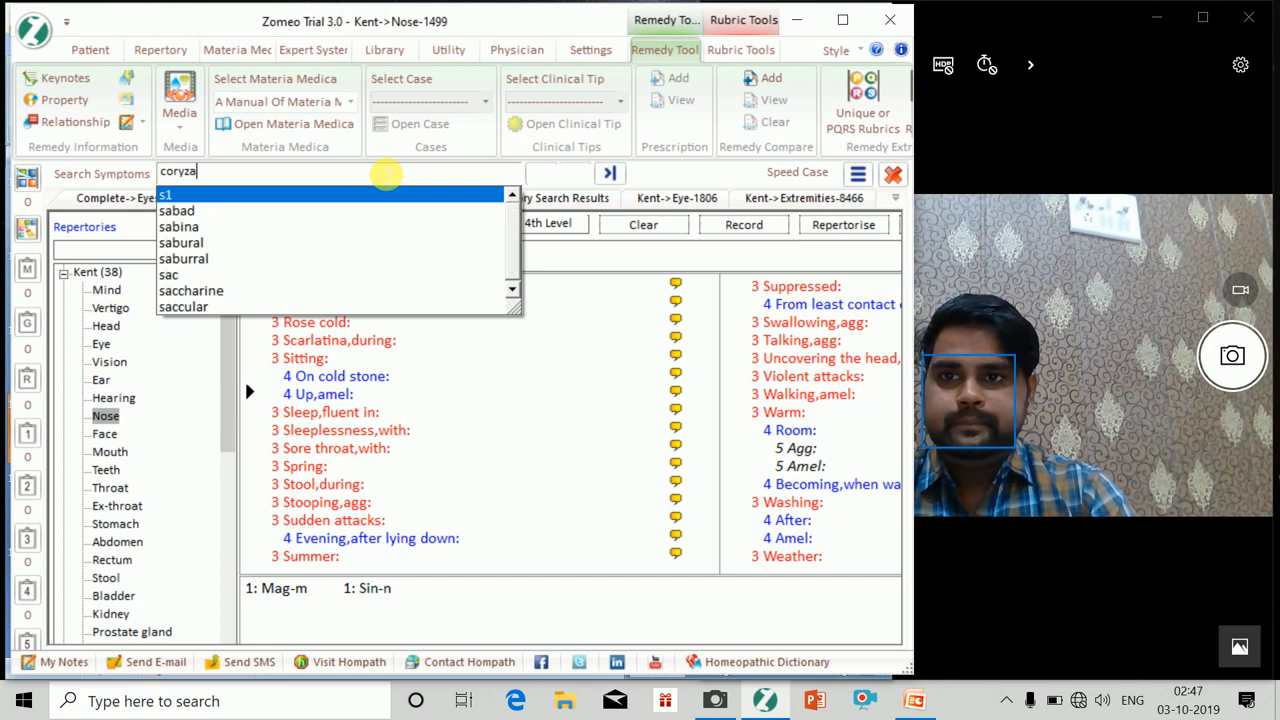
- Search 'abusive angry' and open Kent's Mind rubric 'Abusive: Angry, without being' (Dulc)
{"action": "type", "text": "abu"}
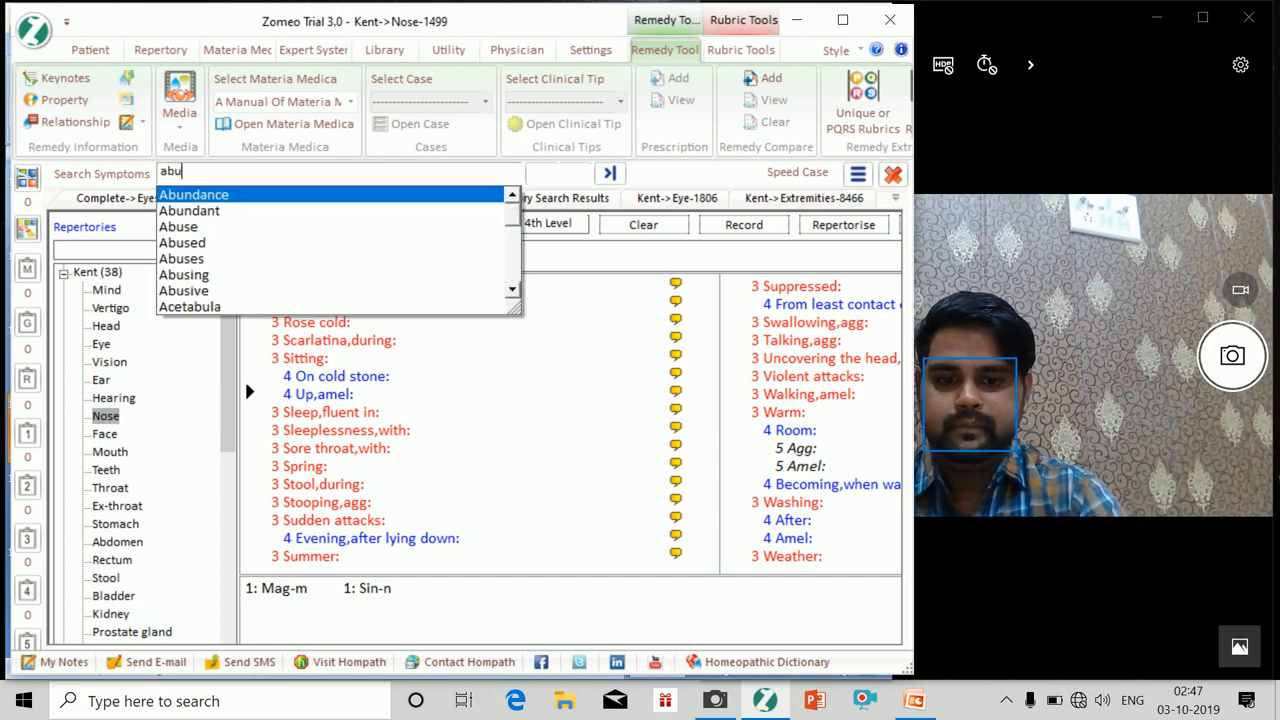
{"action": "type", "text": "abusive angry"}
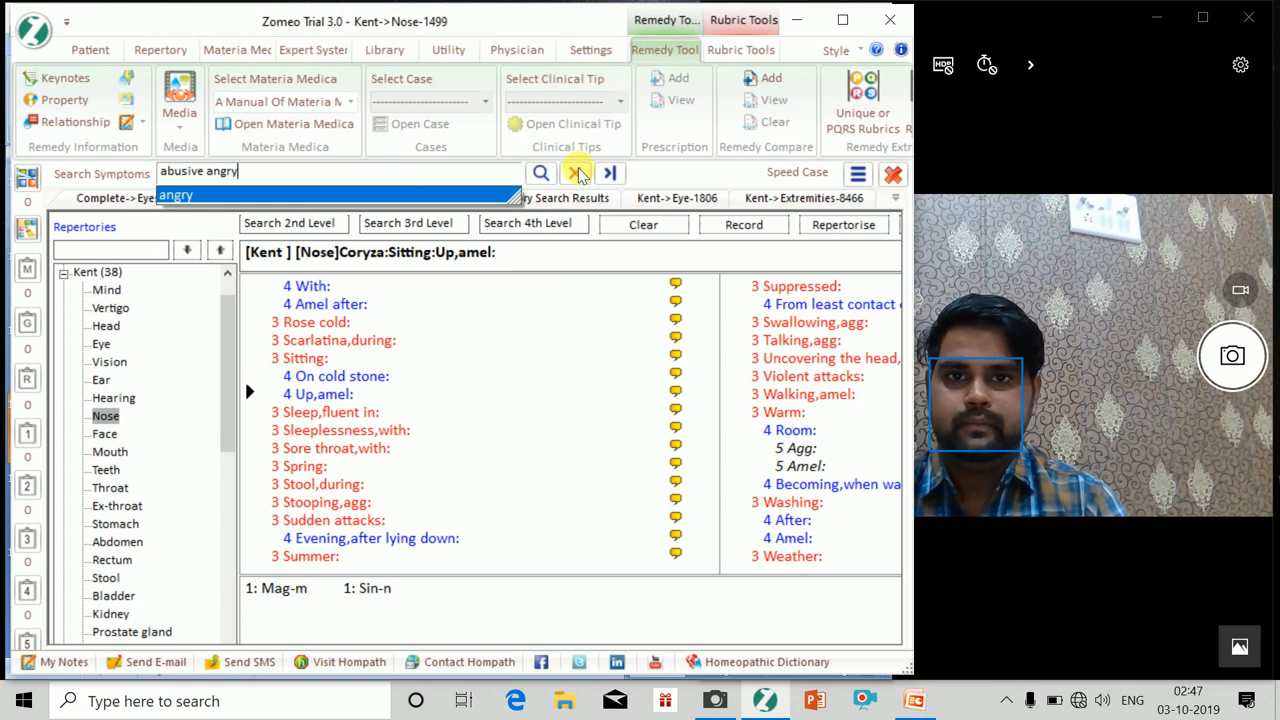
{"action": "left_click", "coordinate": [540, 172]}
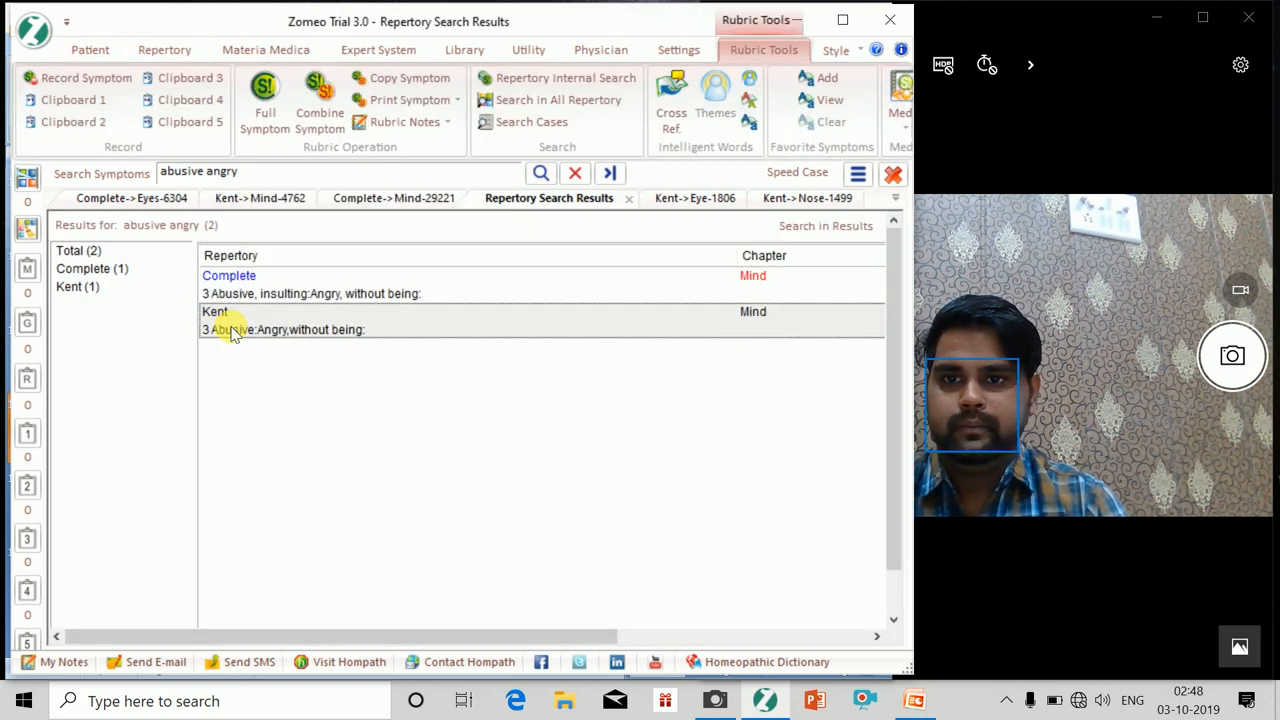
{"action": "double_click", "coordinate": [285, 329]}
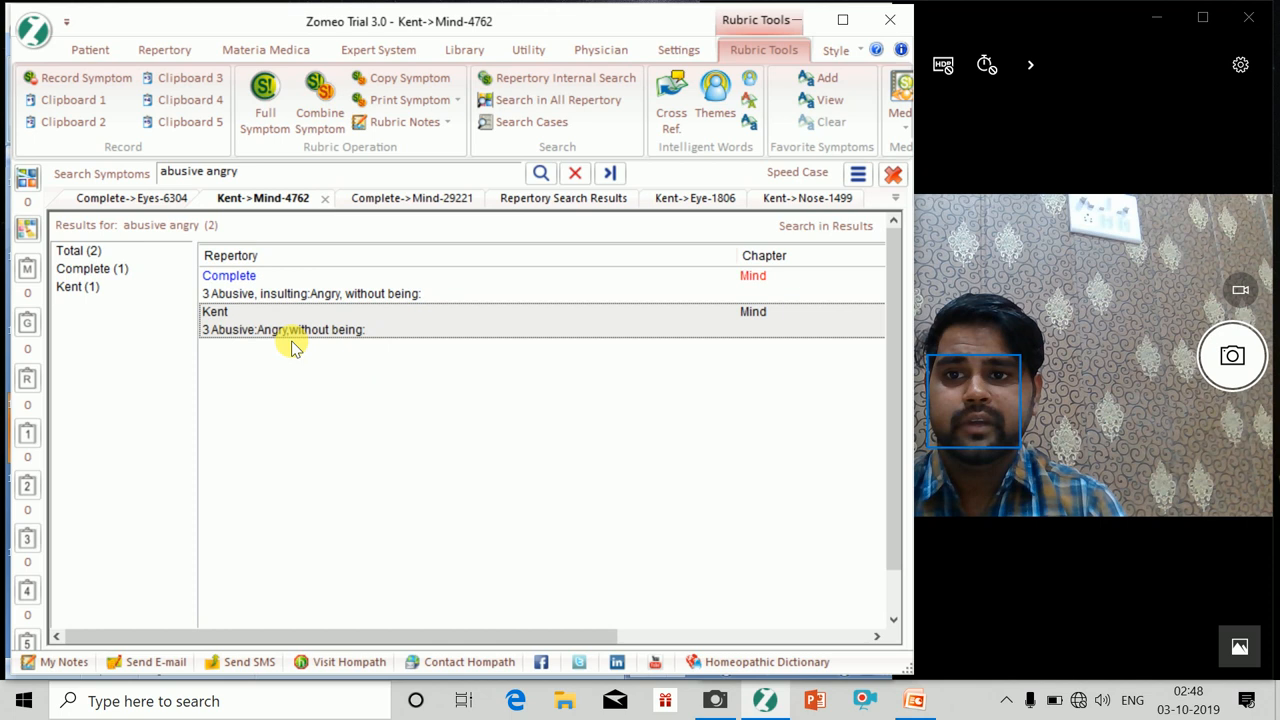
{"action": "double_click", "coordinate": [283, 329]}
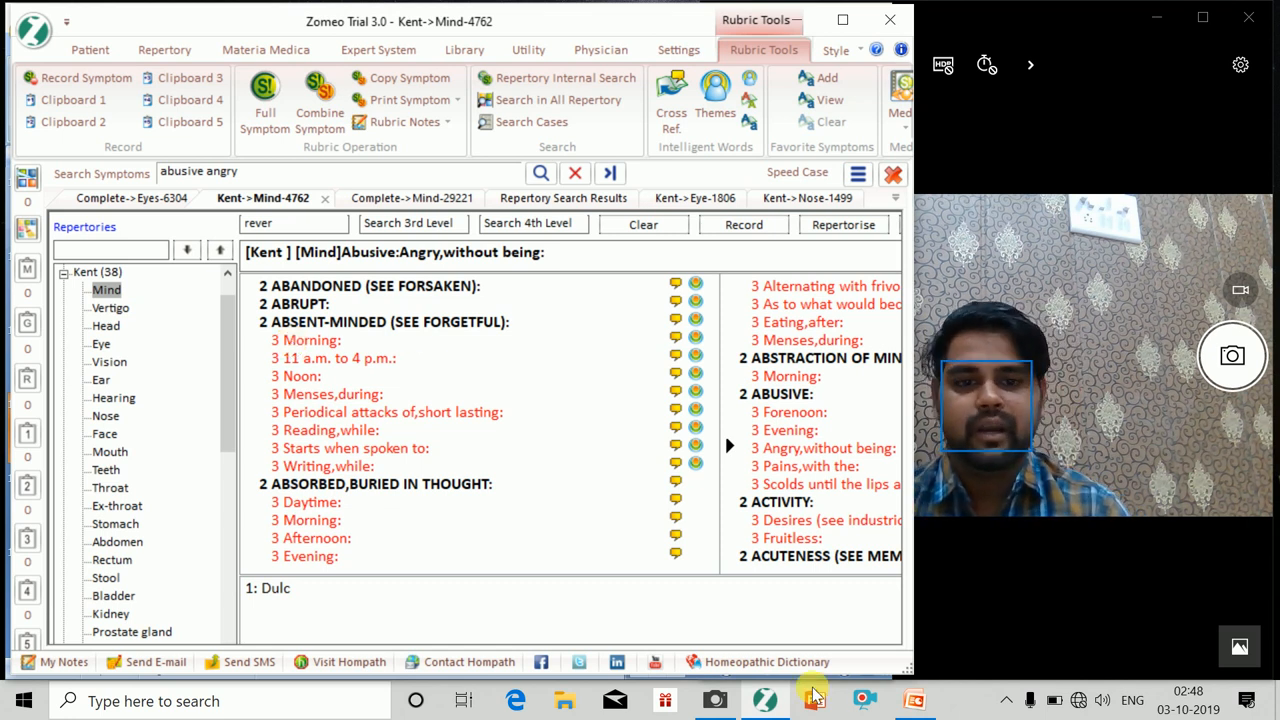
{"action": "left_click", "coordinate": [845, 700]}
{"action": "type", "text": "longing g"}
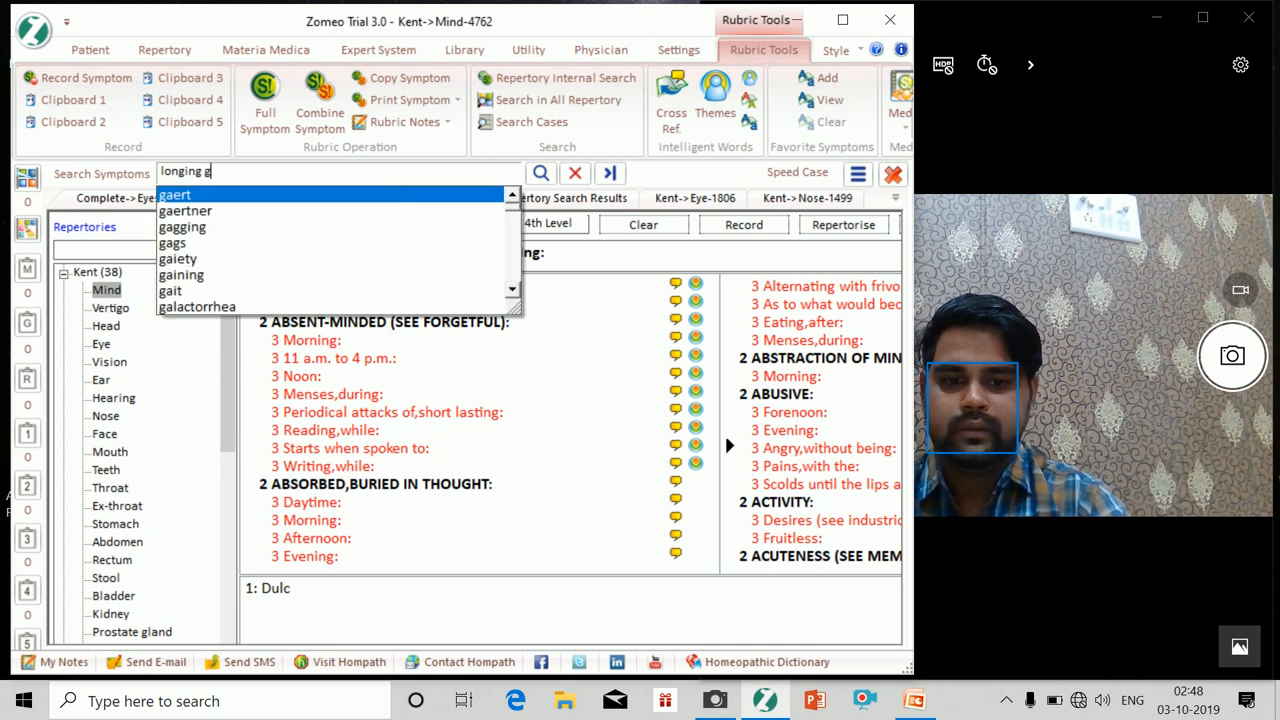
- Search 'longing good', filter to Kent, and open 'Longing: Good opinion of others, for'
{"action": "left_click", "coordinate": [540, 172]}
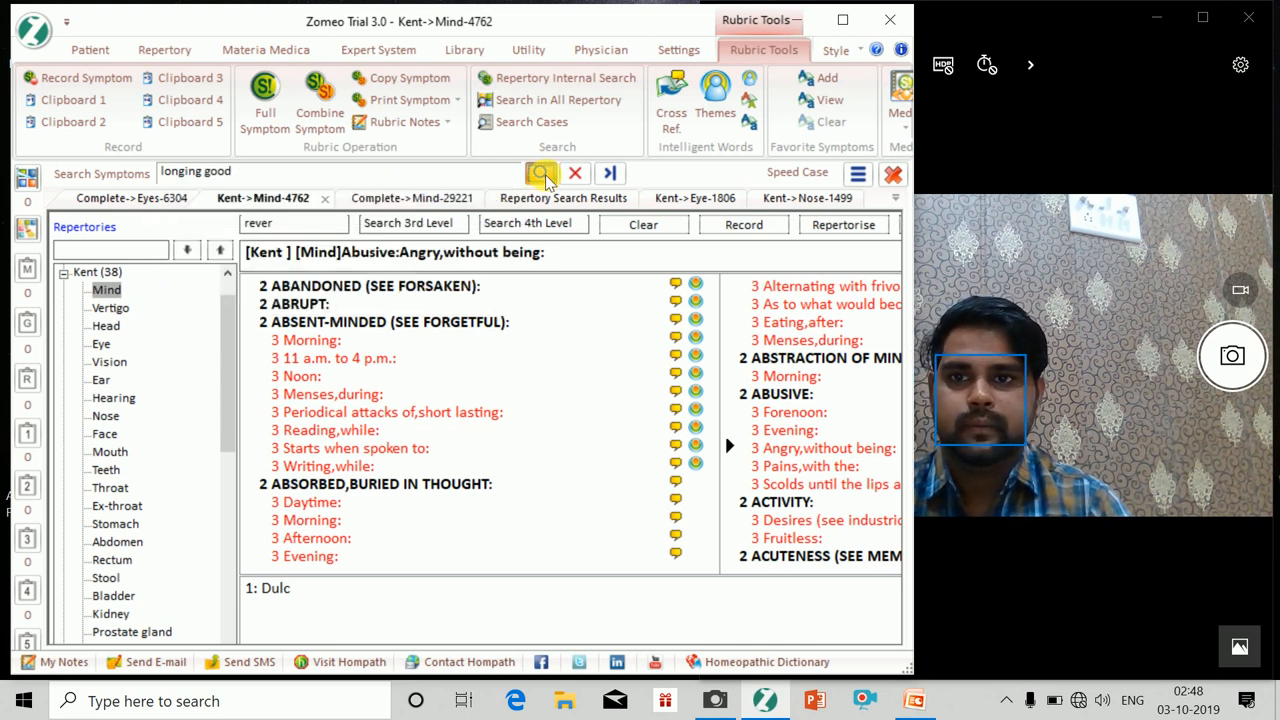
{"action": "left_click", "coordinate": [540, 172]}
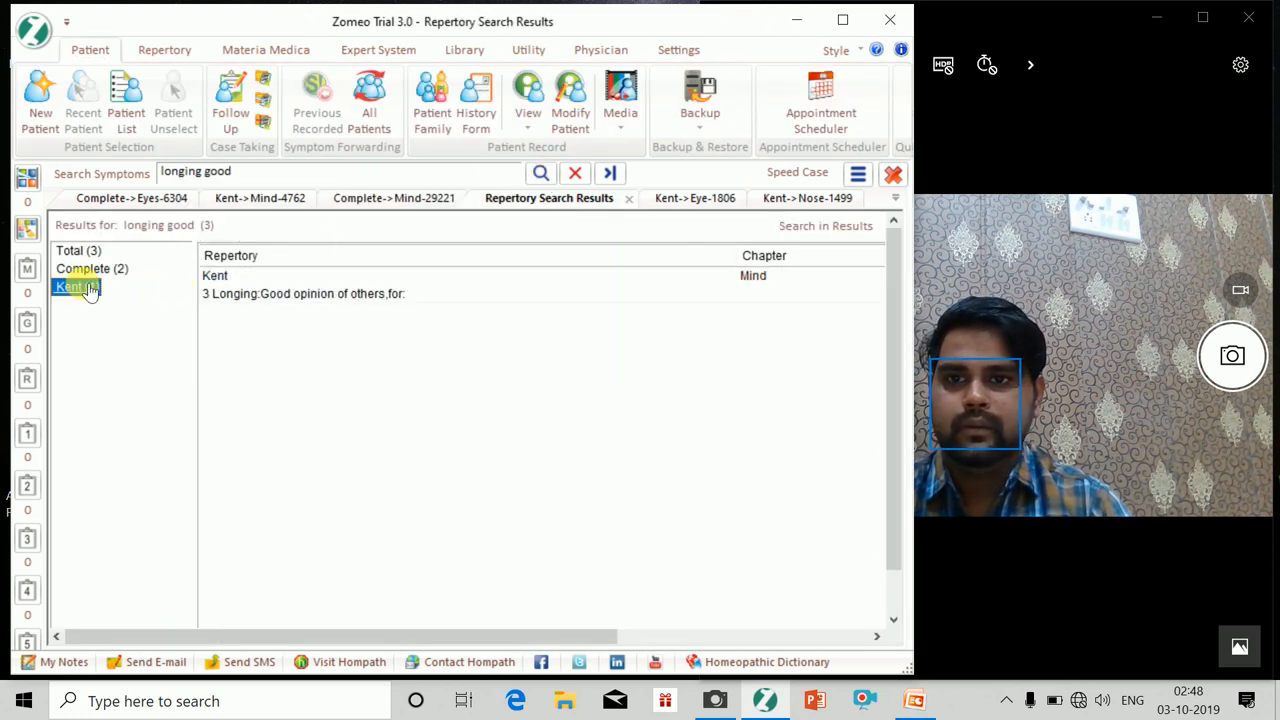
{"action": "right_click", "coordinate": [300, 293]}
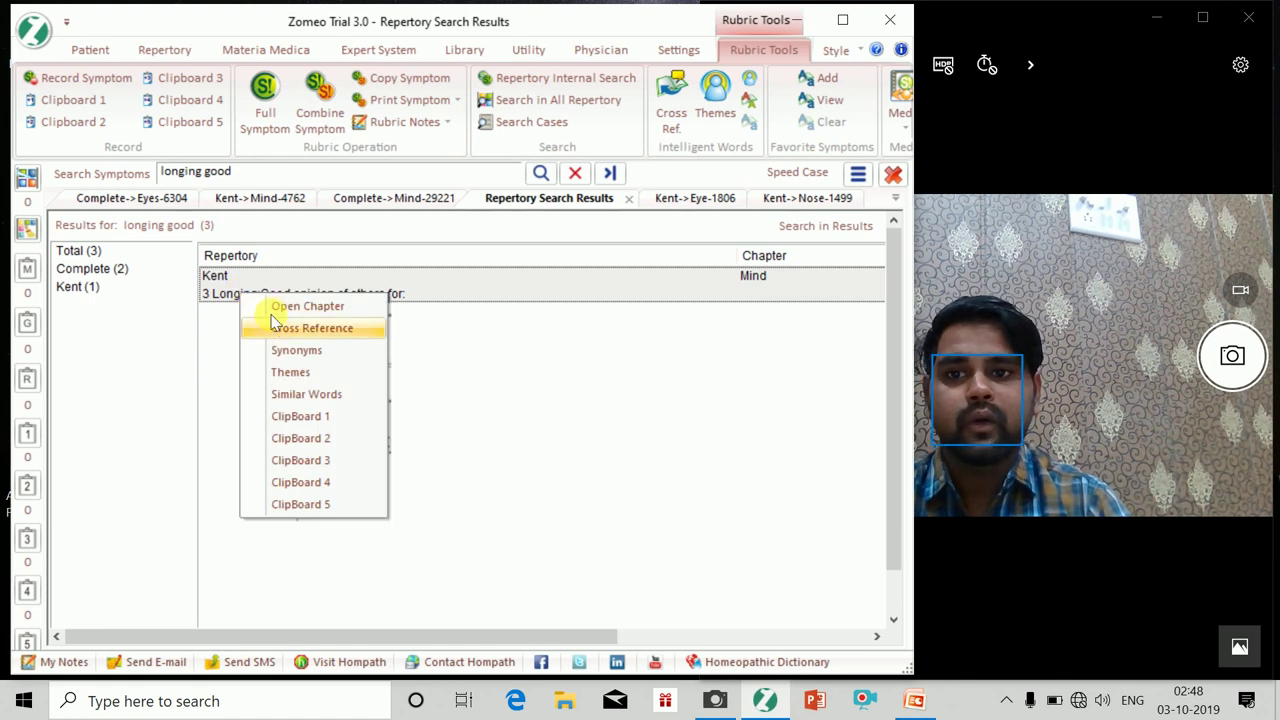
{"action": "left_click", "coordinate": [307, 306]}
{"action": "type", "text": "l"}
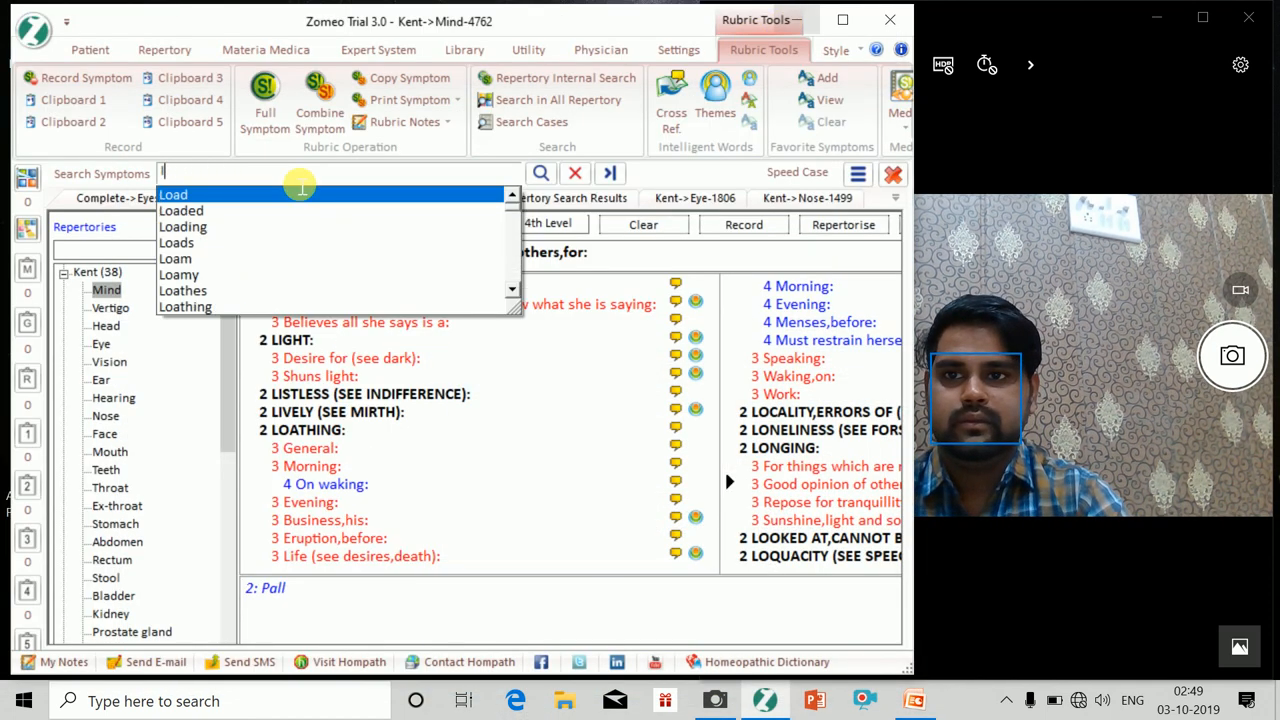
- Search 'mistake speak' and open Kent's 'Mistakes: Speaking: Intend, what he does not' (Nat-m)
{"action": "type", "text": "mistake"}
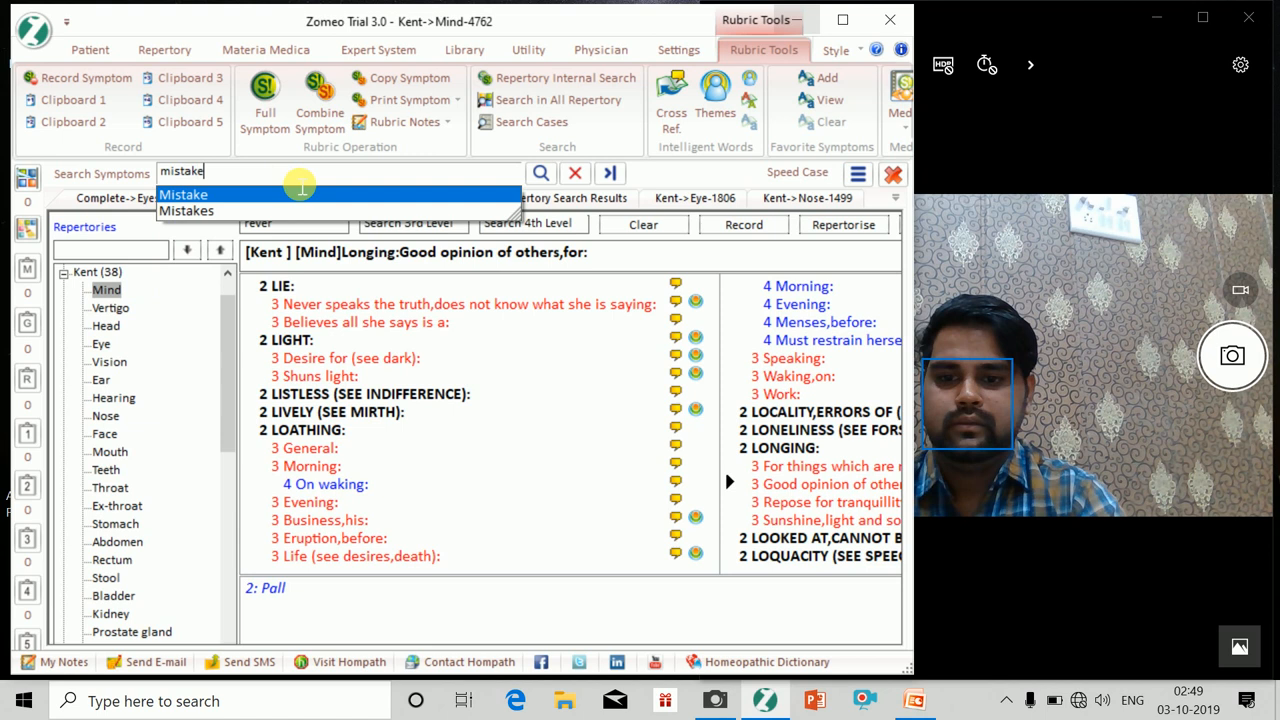
{"action": "type", "text": "speak"}
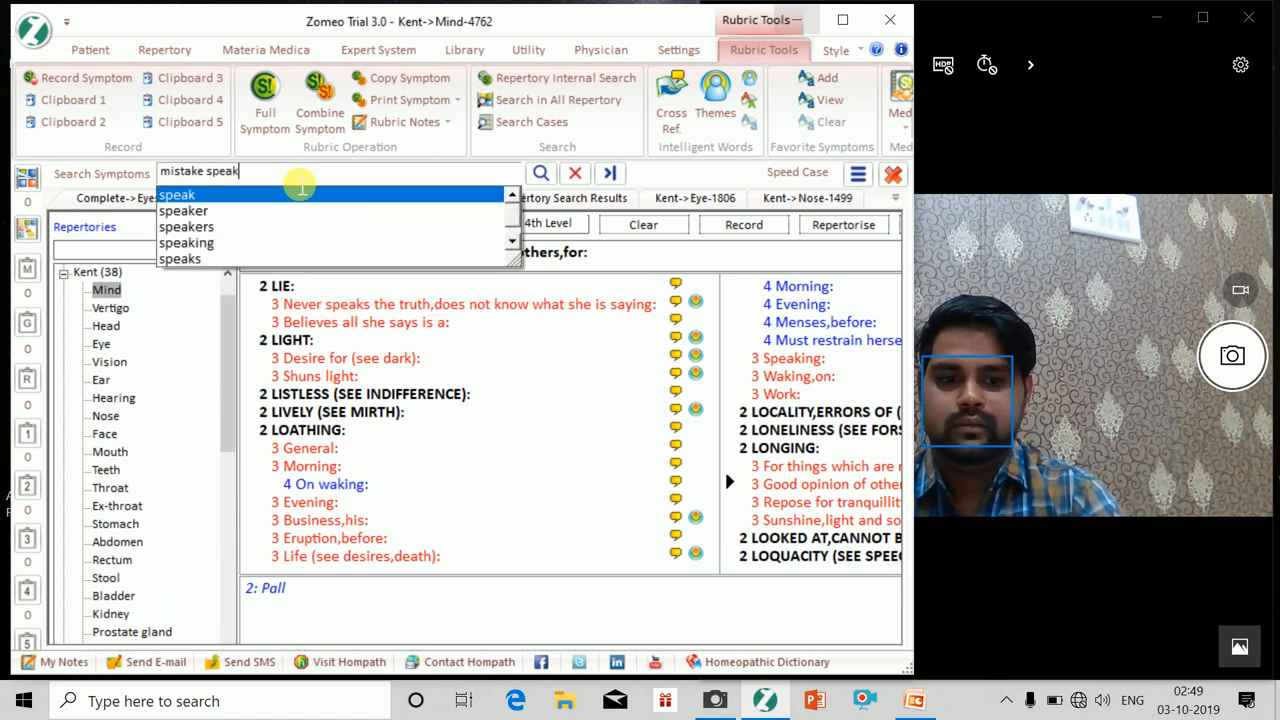
{"action": "left_click", "coordinate": [540, 172]}
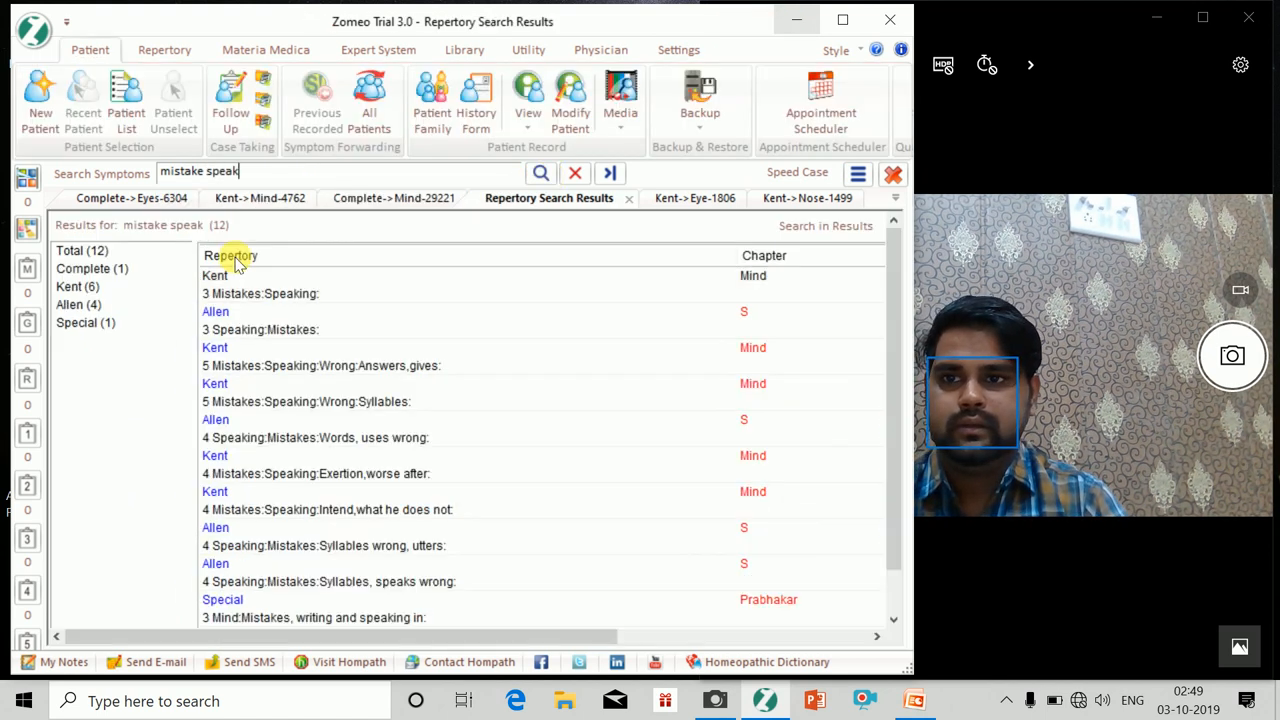
{"action": "left_click", "coordinate": [77, 287]}
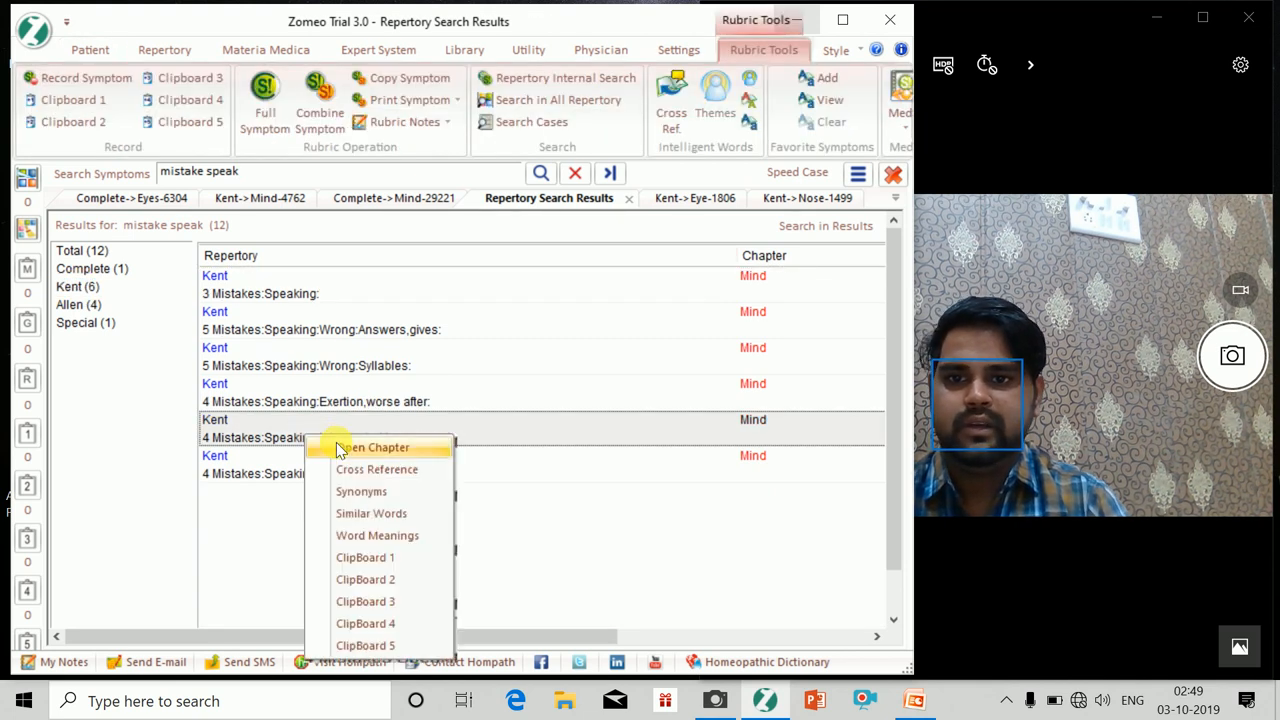
{"action": "left_click", "coordinate": [375, 447]}
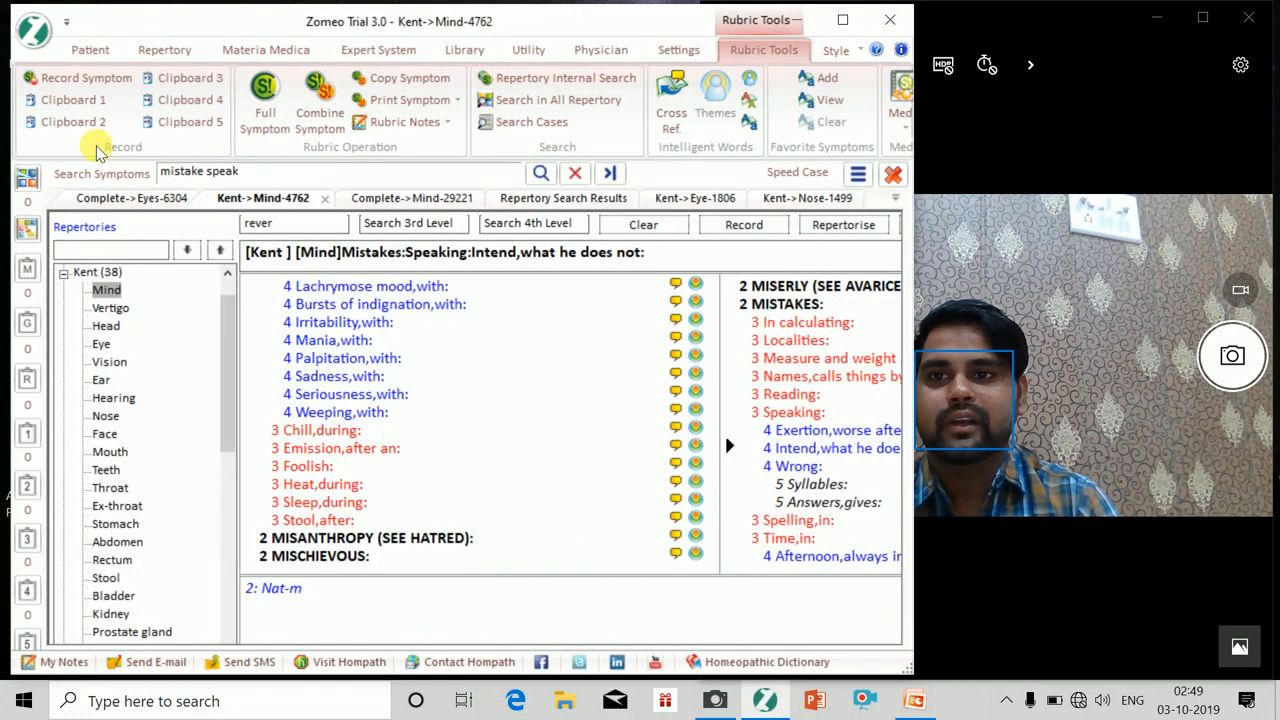
- Record the open rubric, then find 'rever' and show 'Reverence for those around him: Lack of'
{"action": "left_click", "coordinate": [168, 48]}
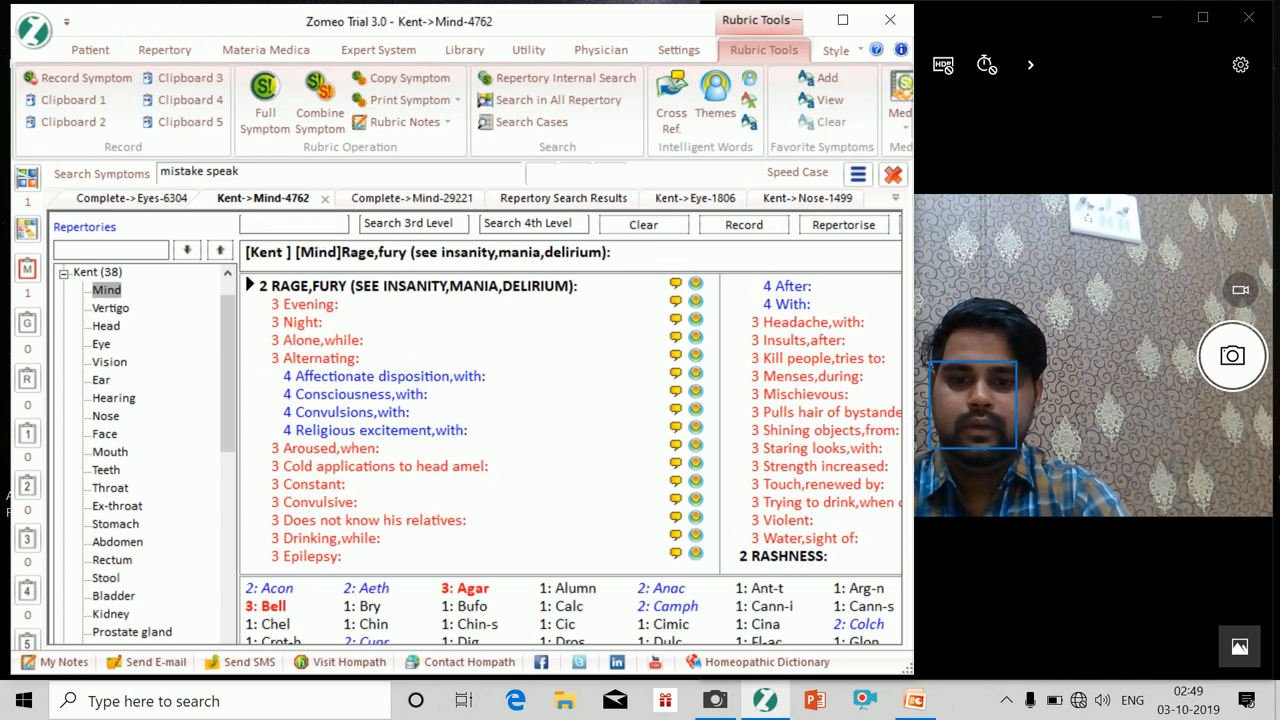
{"action": "type", "text": "rever"}
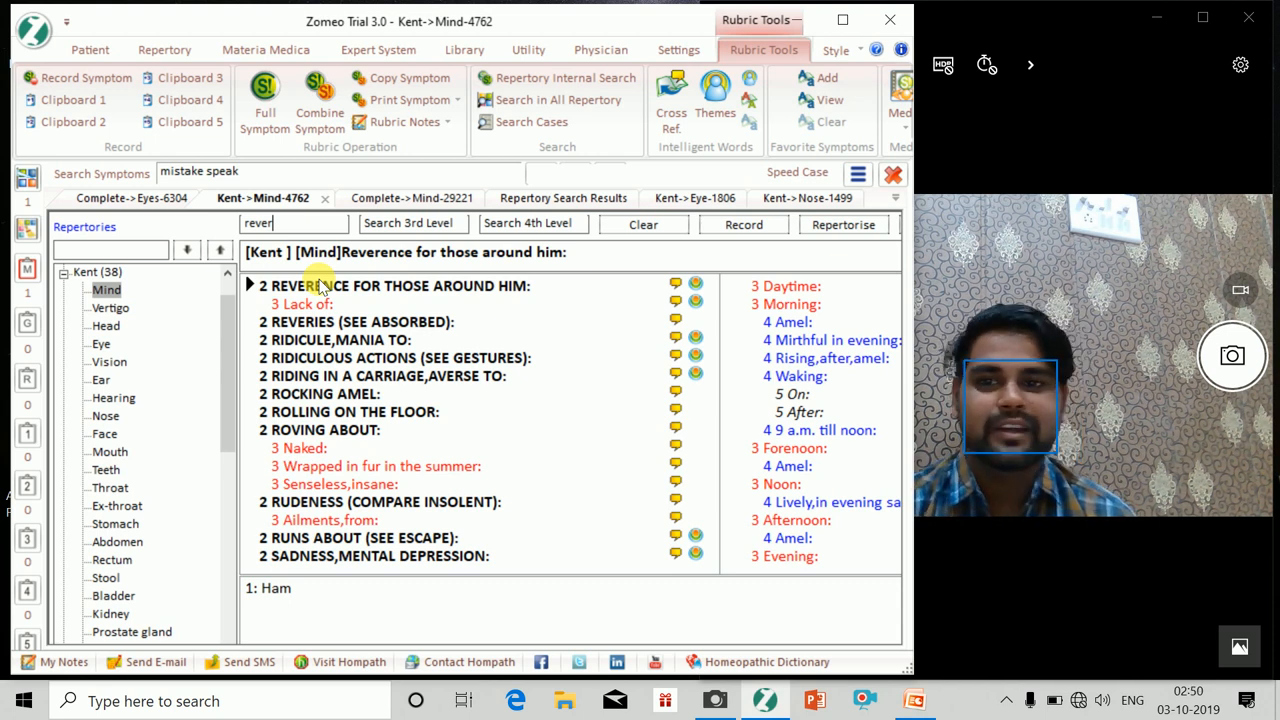
{"action": "left_click", "coordinate": [300, 304]}
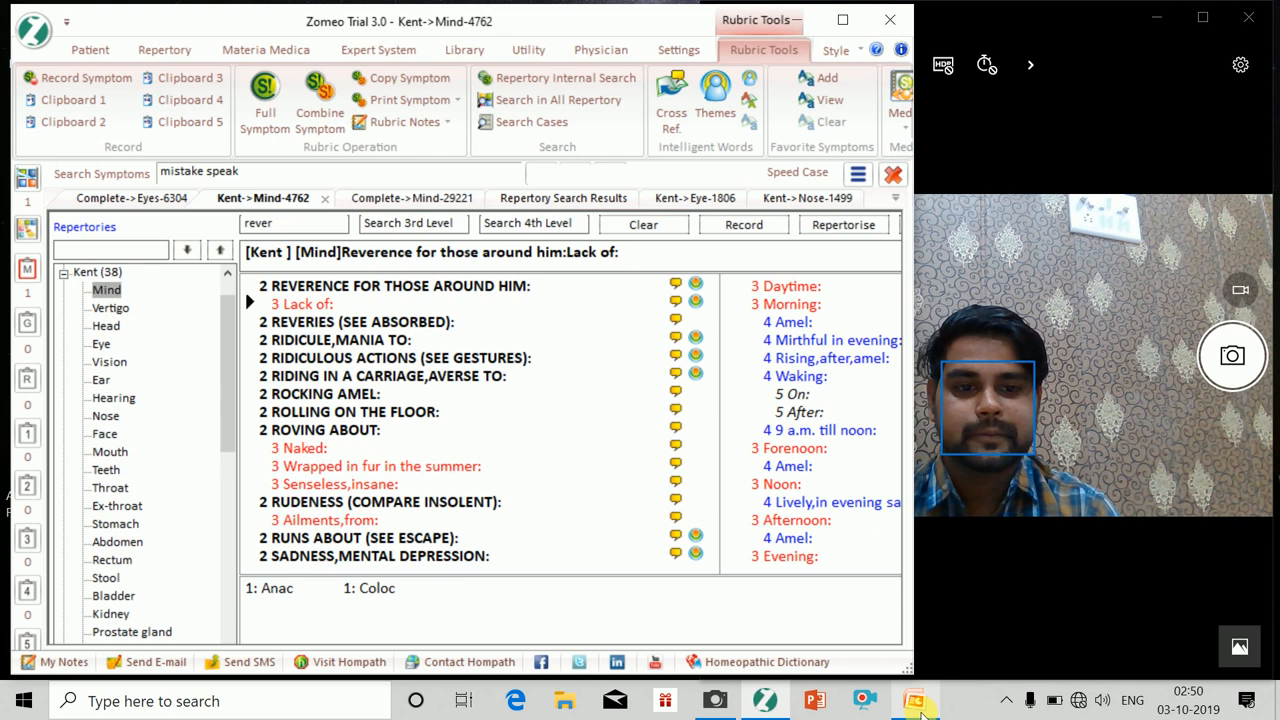
{"action": "left_click", "coordinate": [910, 698]}
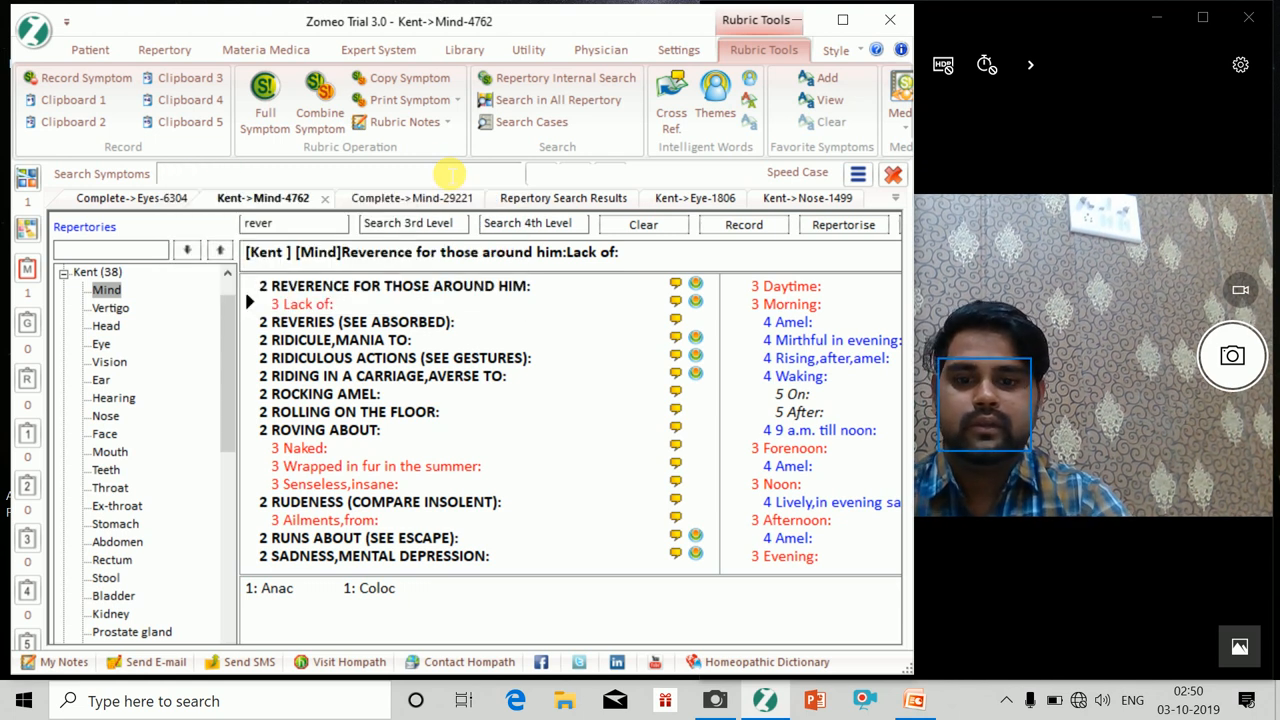
- Search 'eye open delirium', filter to Kent, and open the 'Open: Delirium, with' rubric
{"action": "type", "text": "eye open d"}
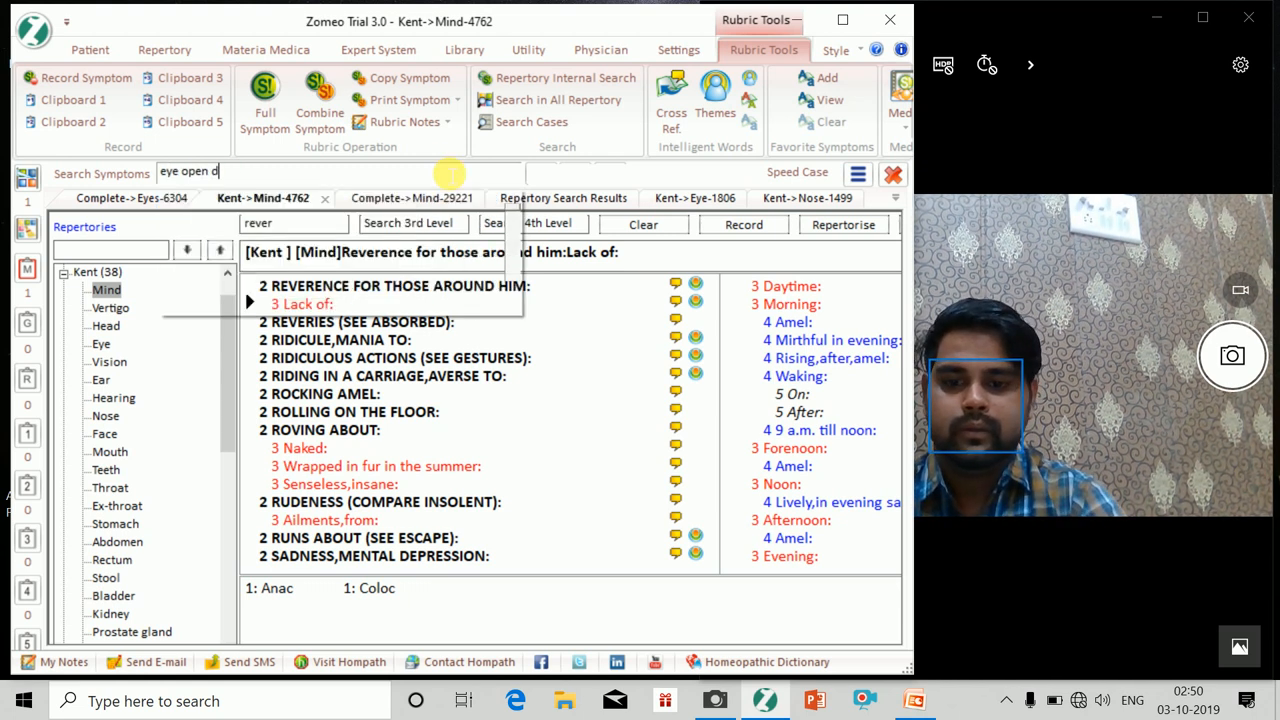
{"action": "type", "text": "delirium"}
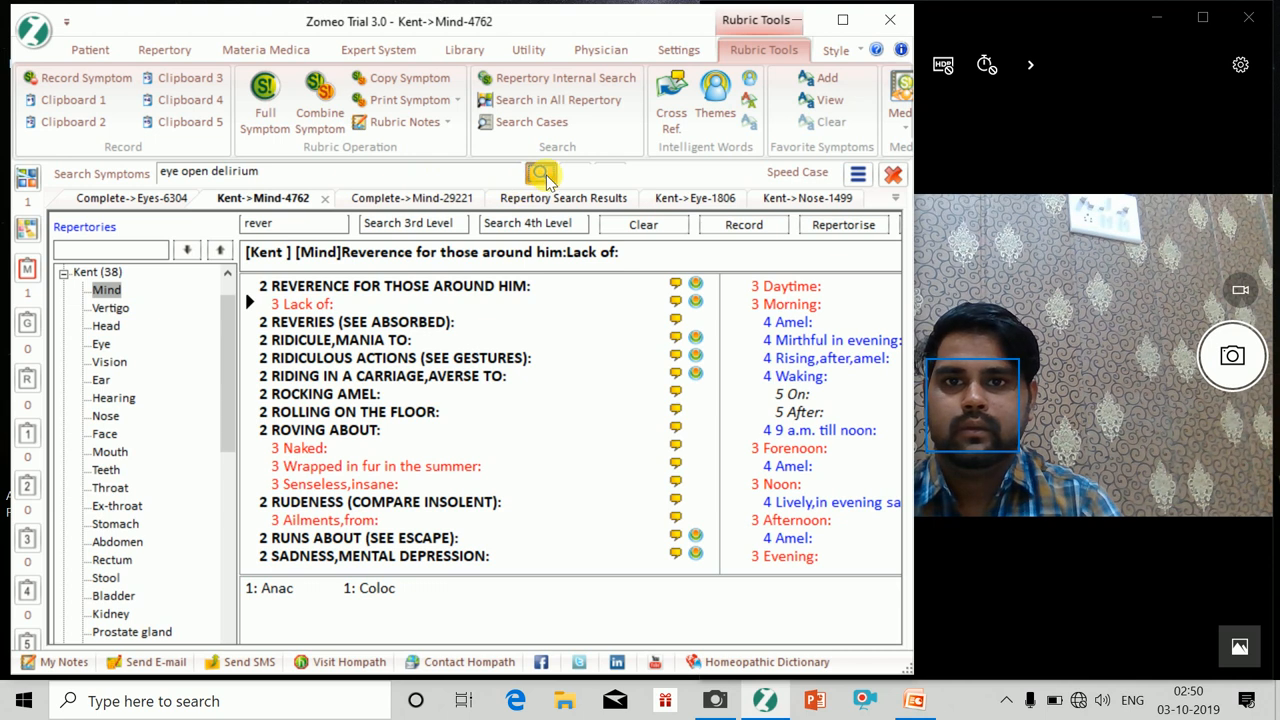
{"action": "left_click", "coordinate": [540, 172]}
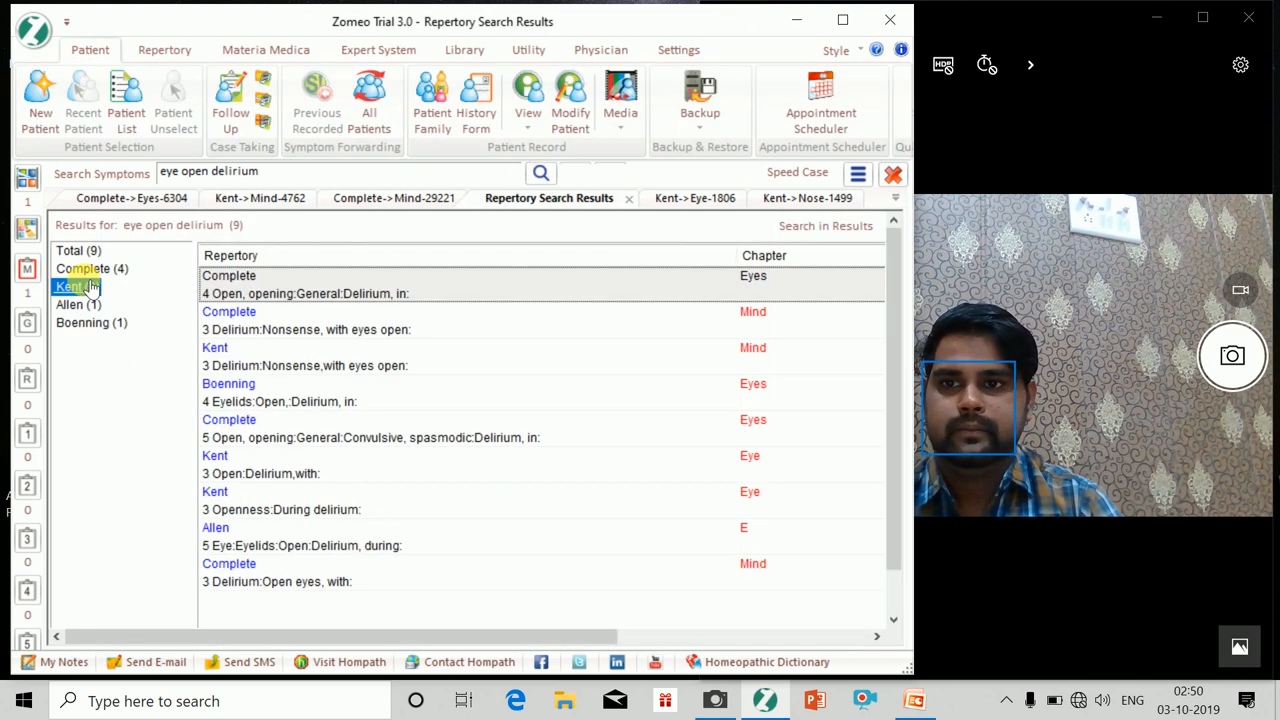
{"action": "left_click", "coordinate": [70, 287]}
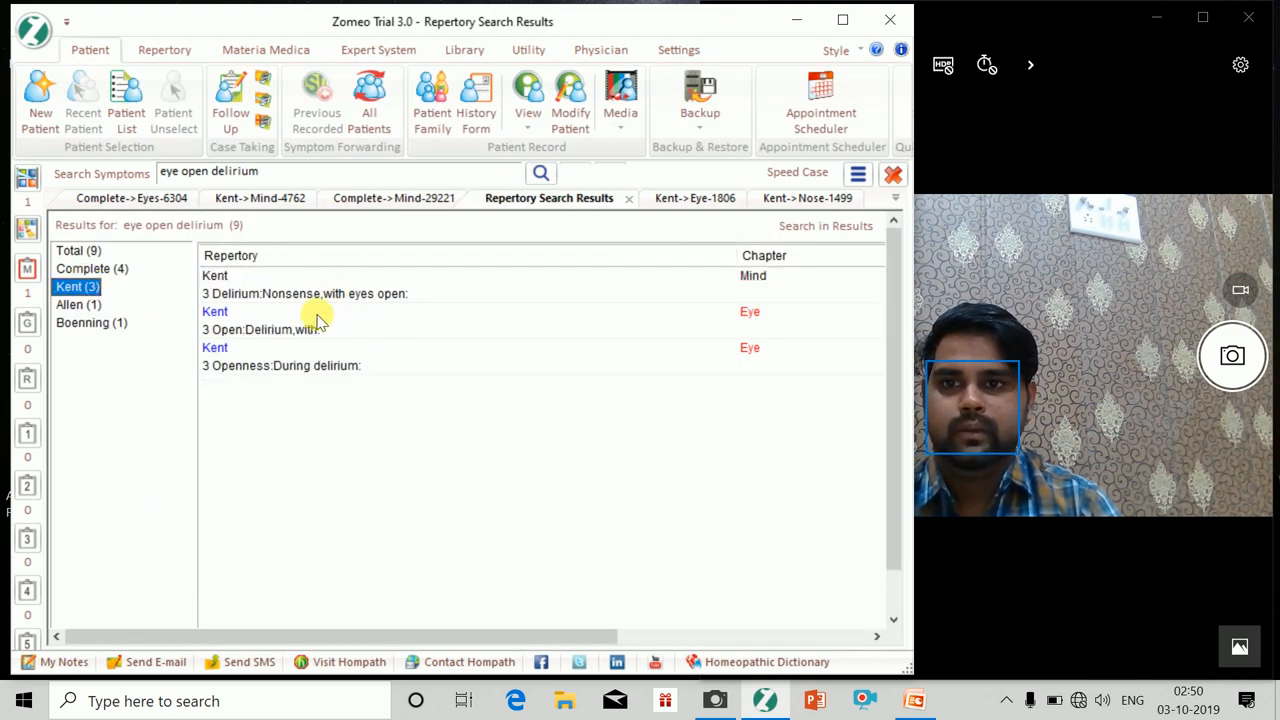
{"action": "right_click", "coordinate": [318, 320]}
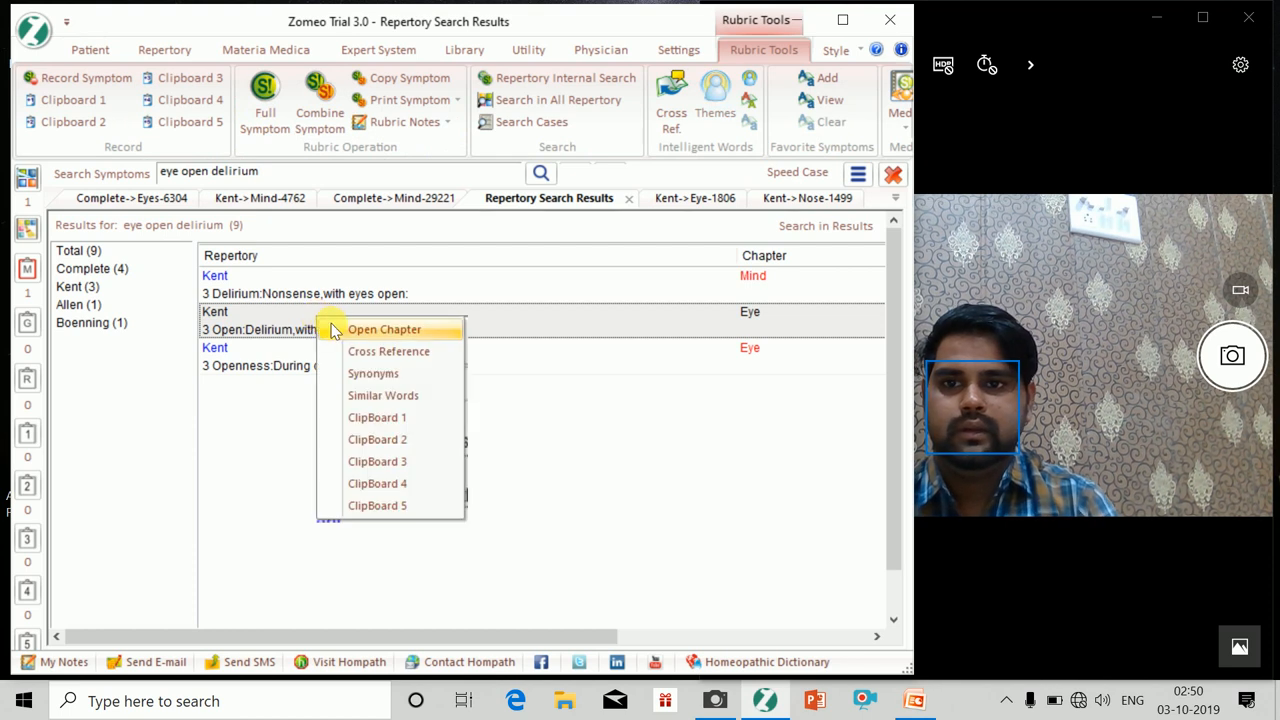
{"action": "left_click", "coordinate": [384, 329]}
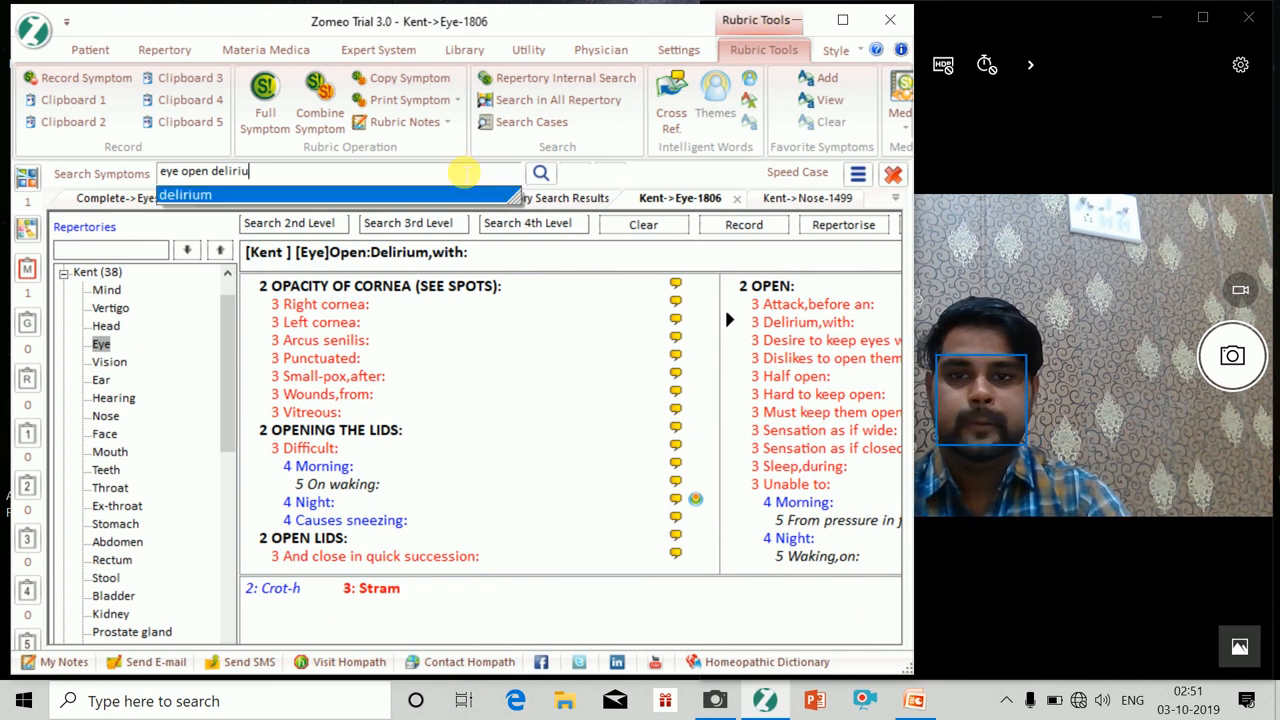
- Search 'shoulder sleep' and open Kent's Twitching: Shoulder: Sleep, during rubric in Extremities
{"action": "type", "text": "shoulder sleep"}
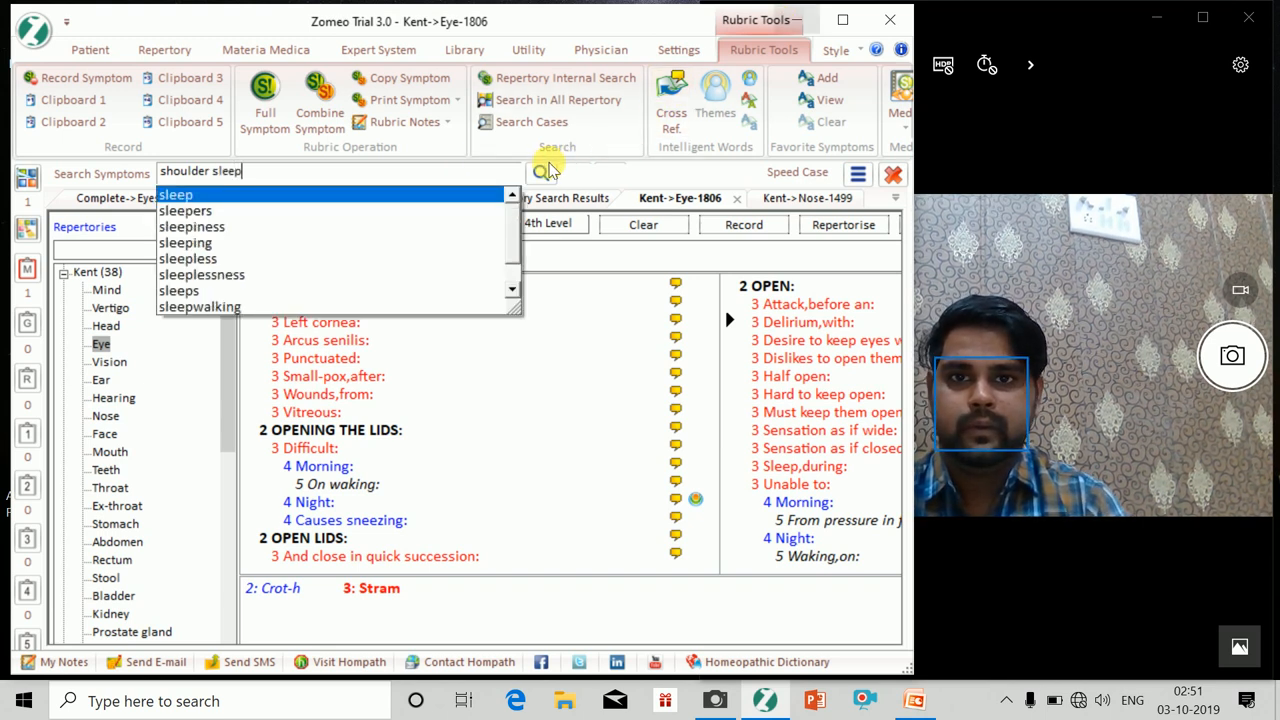
{"action": "left_click", "coordinate": [541, 172]}
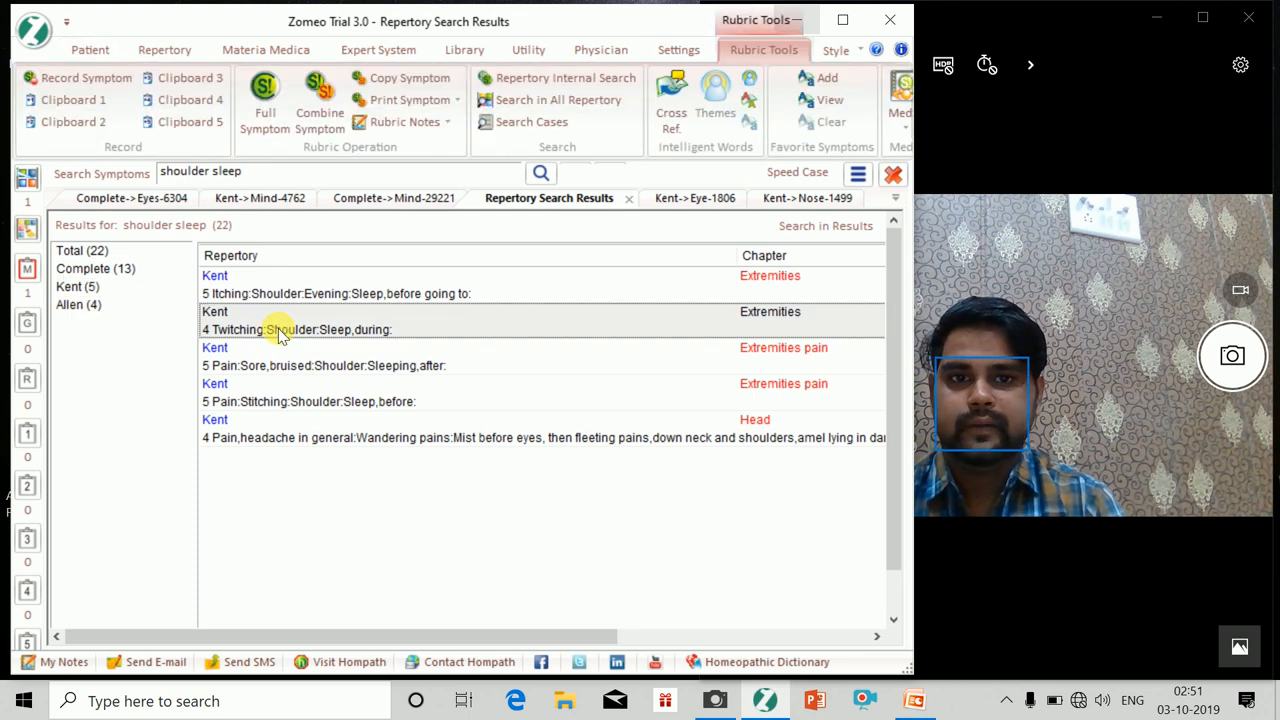
{"action": "double_click", "coordinate": [295, 329]}
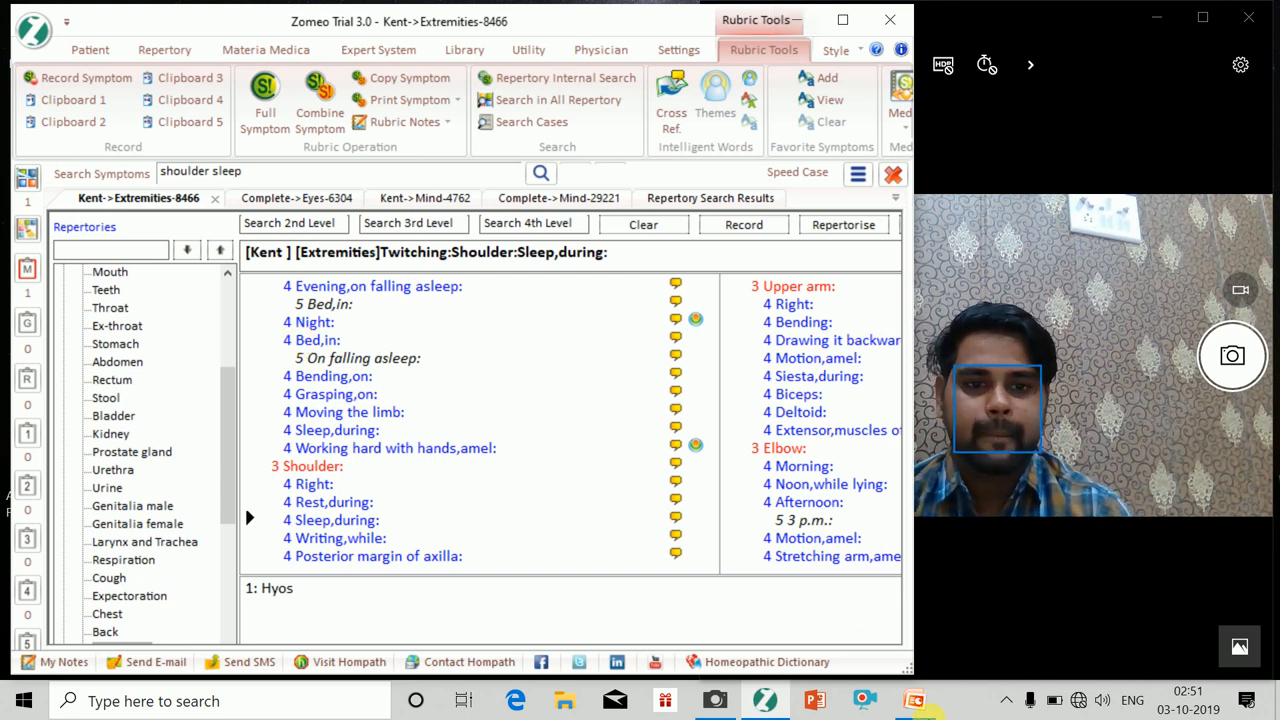
{"action": "left_click", "coordinate": [902, 697]}
{"action": "type", "text": "eye itch"}
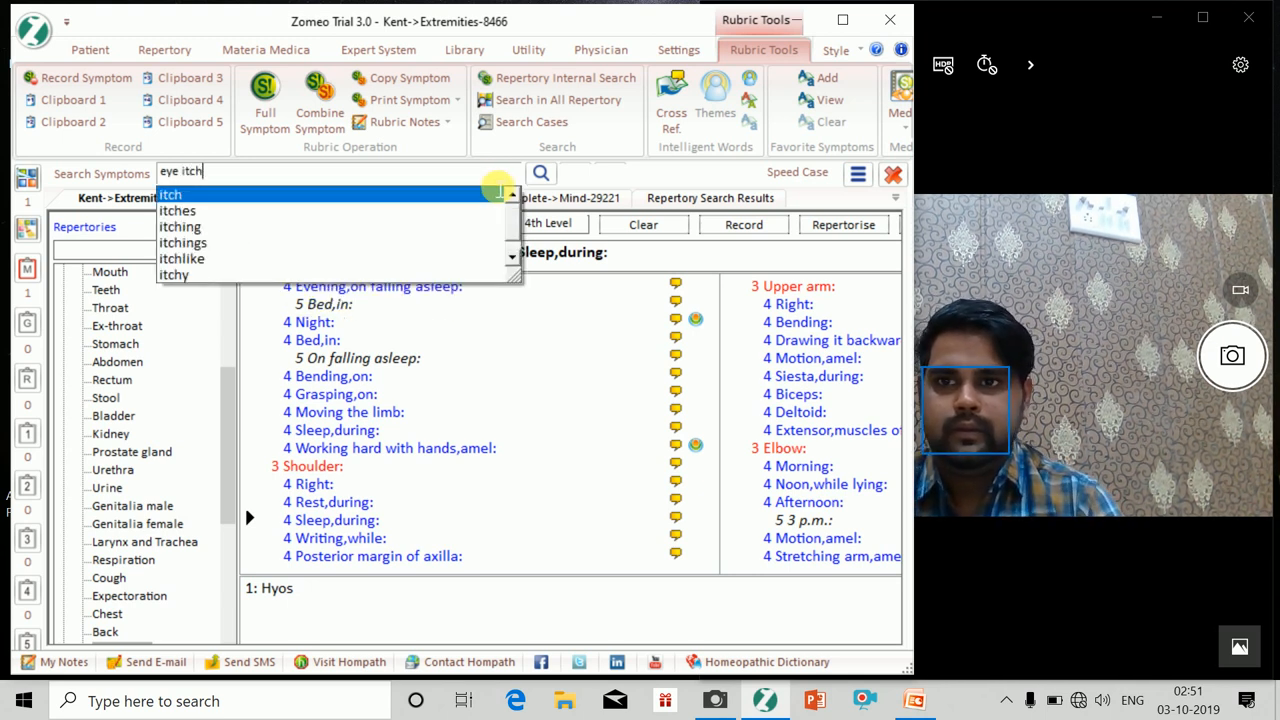
- Search for 'eye itch' and filter the results to Kent
{"action": "type", "text": "cro"}
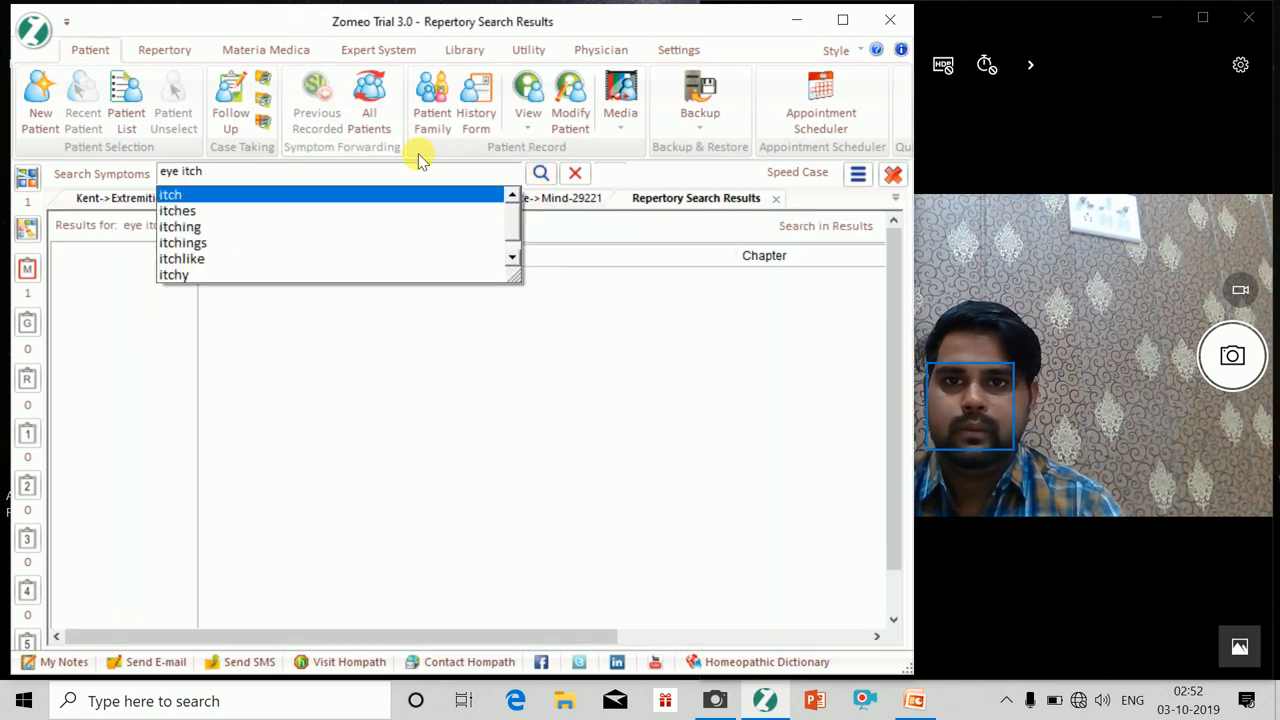
{"action": "left_click", "coordinate": [540, 172]}
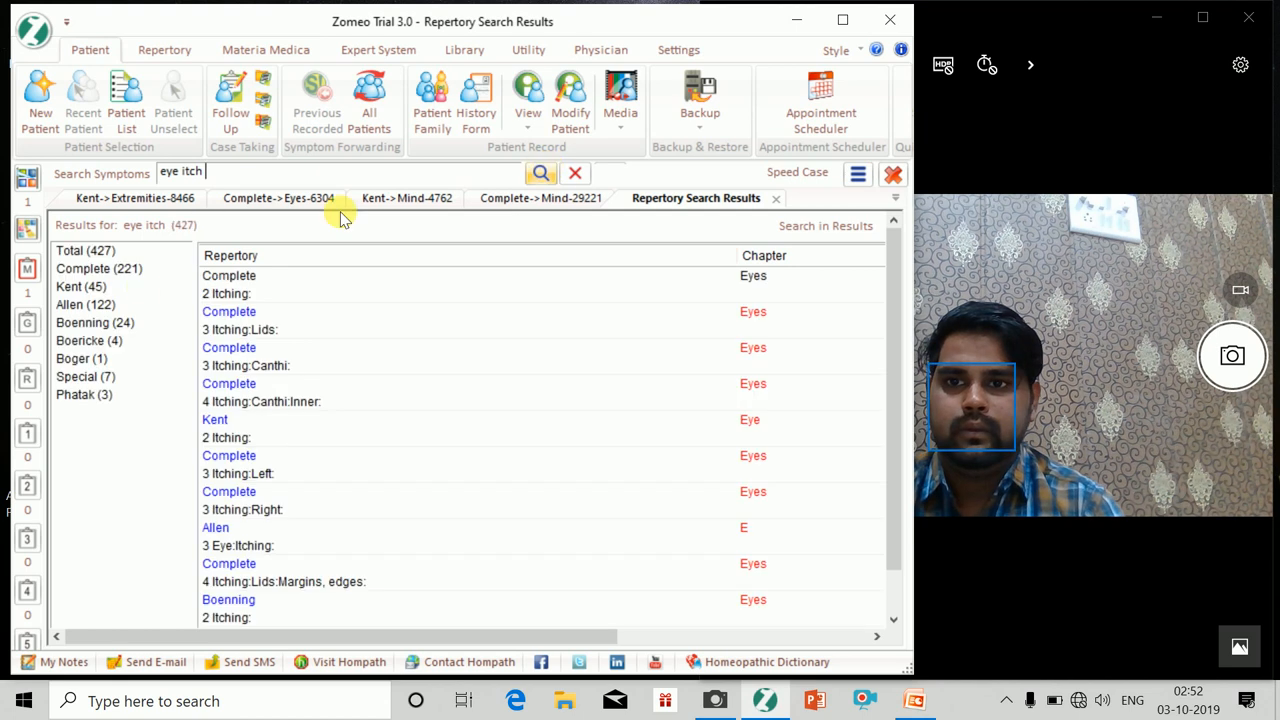
{"action": "left_click", "coordinate": [79, 286]}
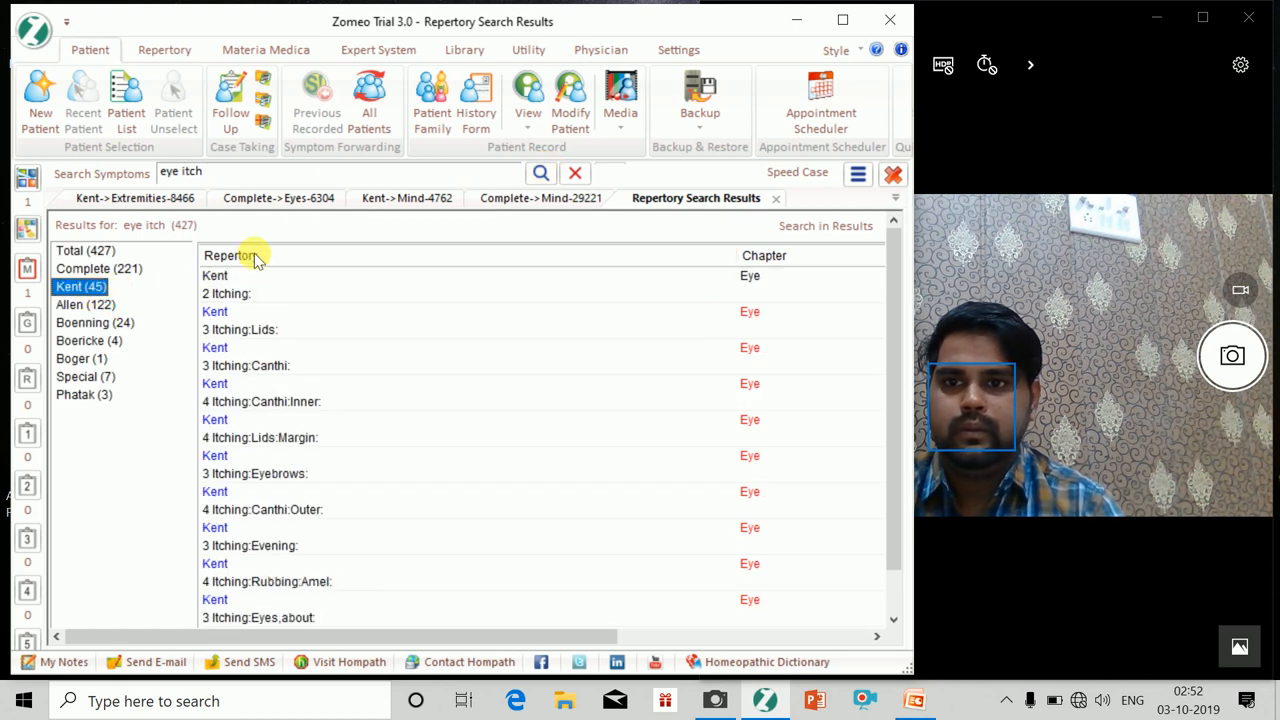
{"action": "mouse_move", "coordinate": [263, 177]}
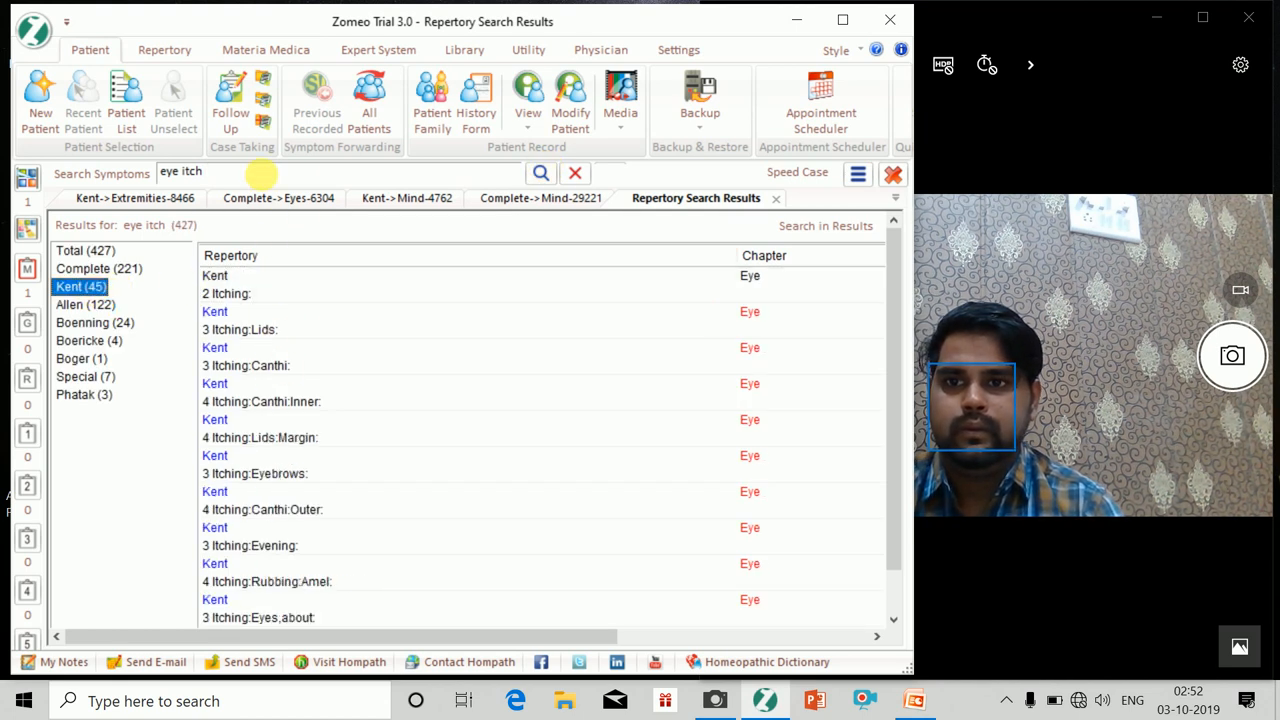
- Refine to 'eye itch coryza', filter to Kent, and open Itching: Coryza, during
{"action": "type", "text": "c"}
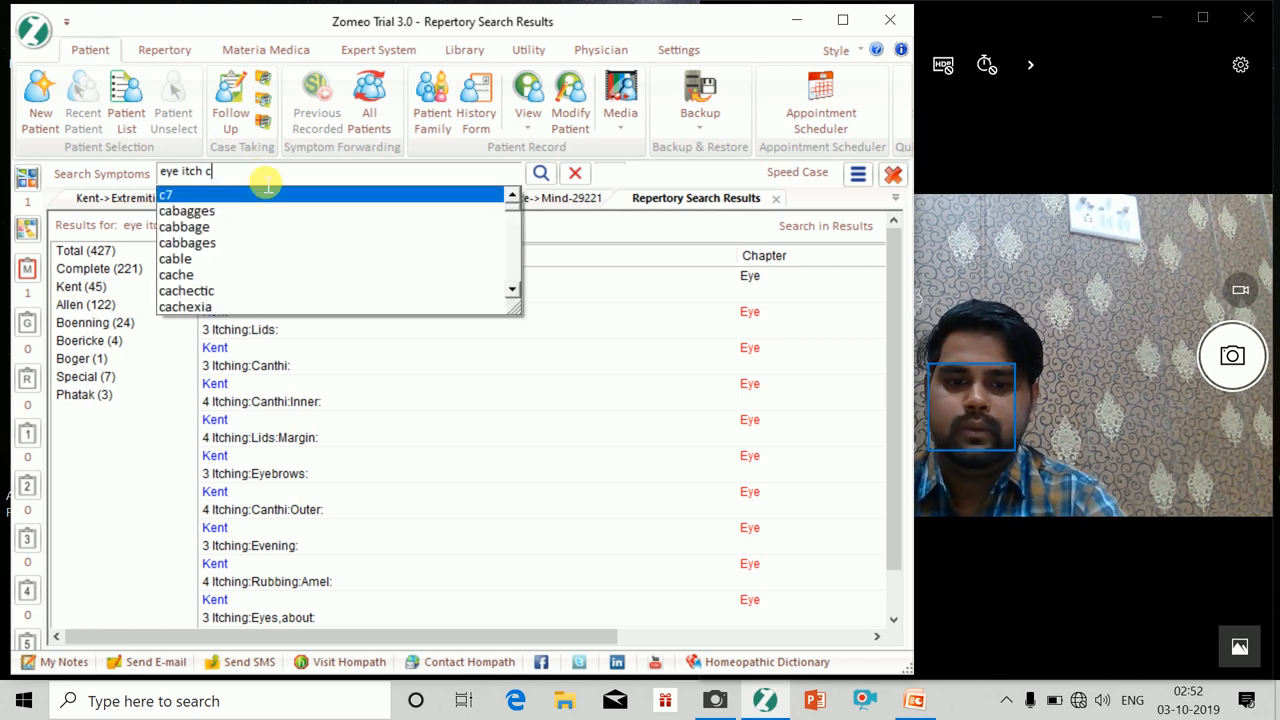
{"action": "type", "text": "oryza"}
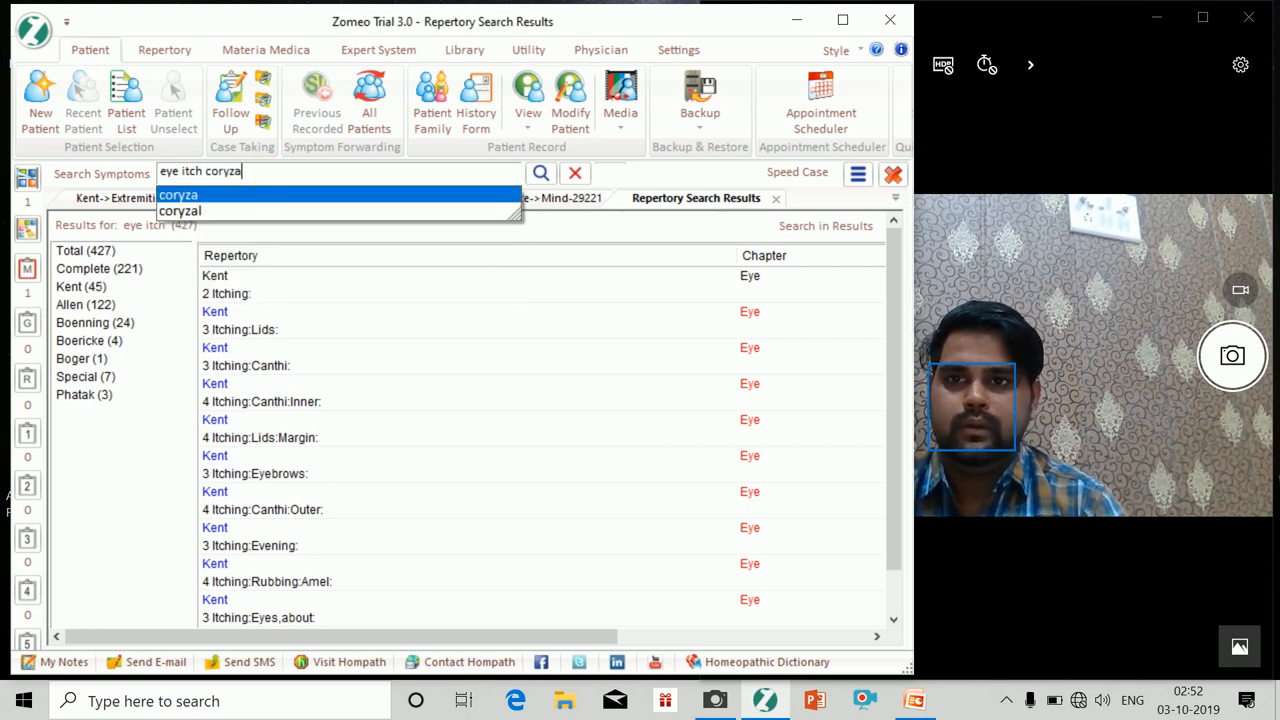
{"action": "left_click", "coordinate": [540, 173]}
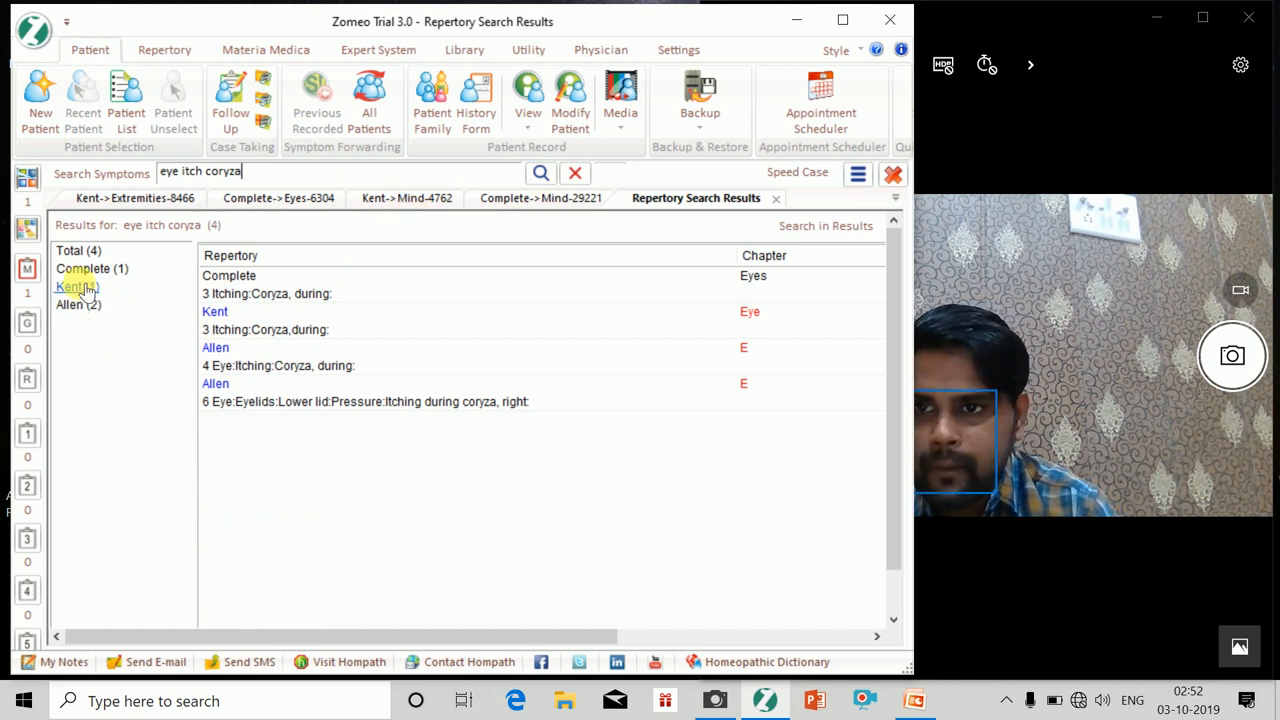
{"action": "left_click", "coordinate": [72, 287]}
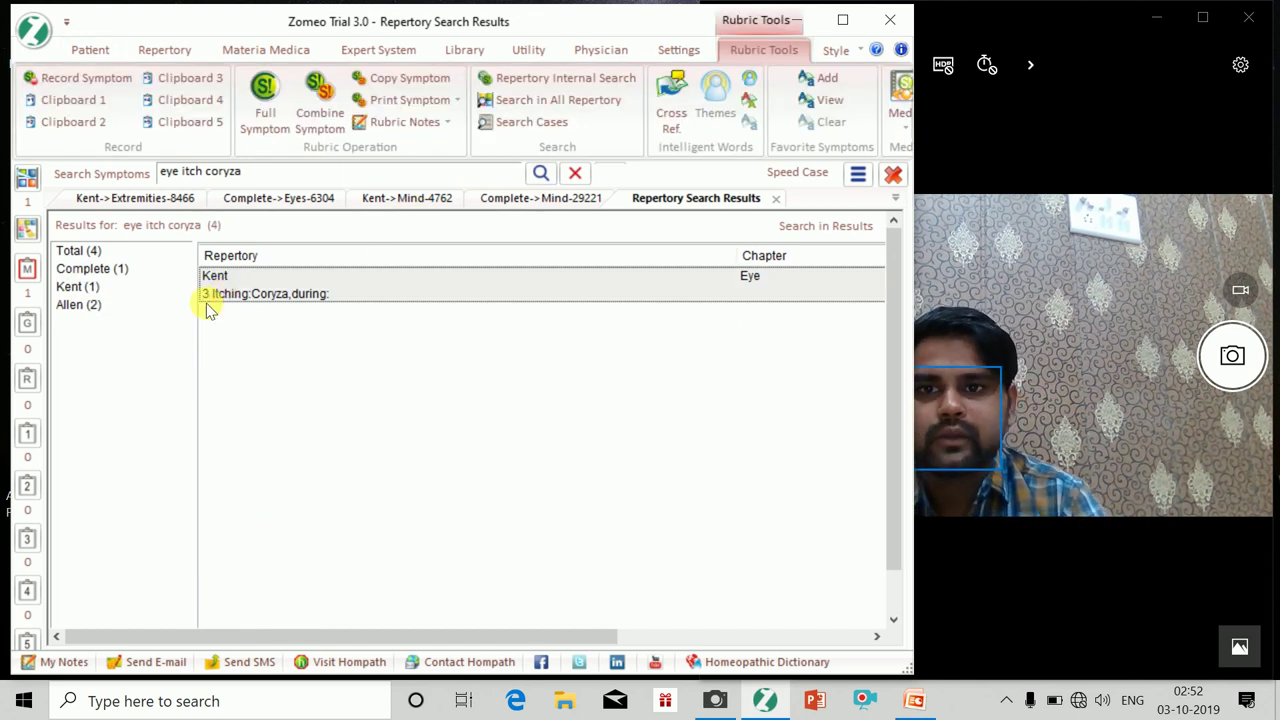
{"action": "double_click", "coordinate": [270, 293]}
{"action": "type", "text": "coryza sitting u"}
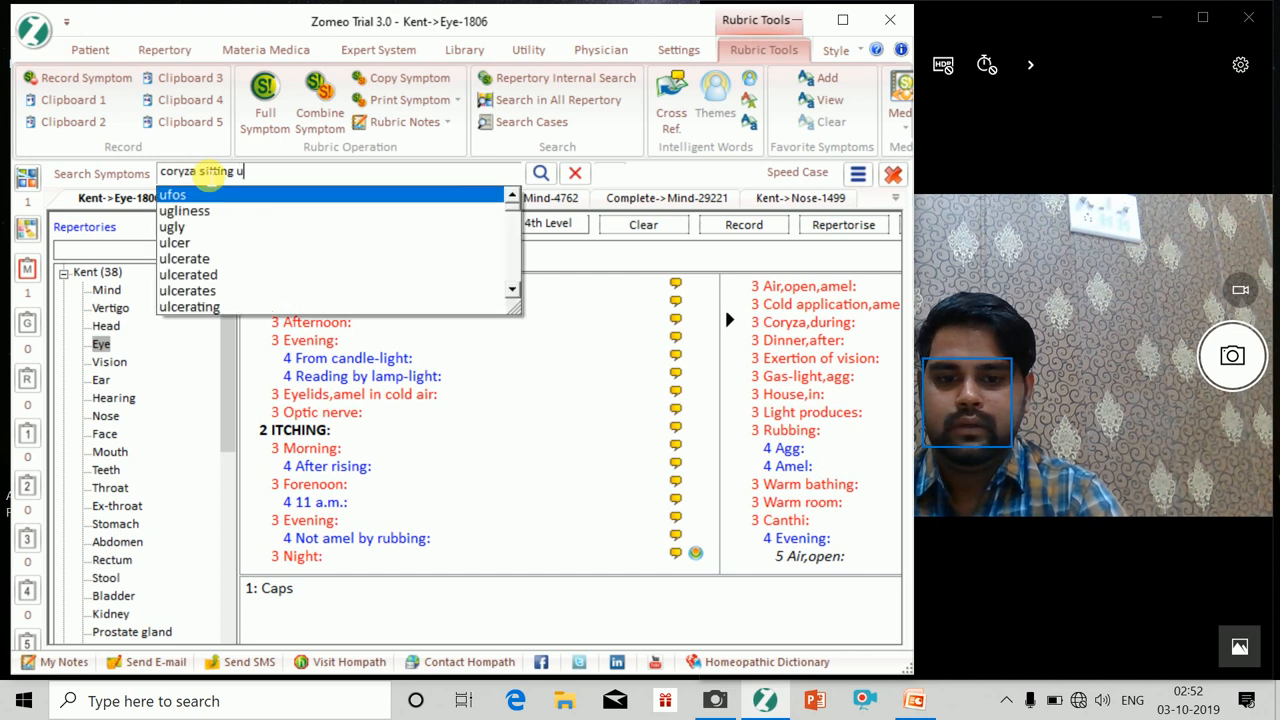
- Search 'coryza sitting up' and open Kent's Nose chapter at Coryza: Sitting: Up amel
{"action": "type", "text": "p"}
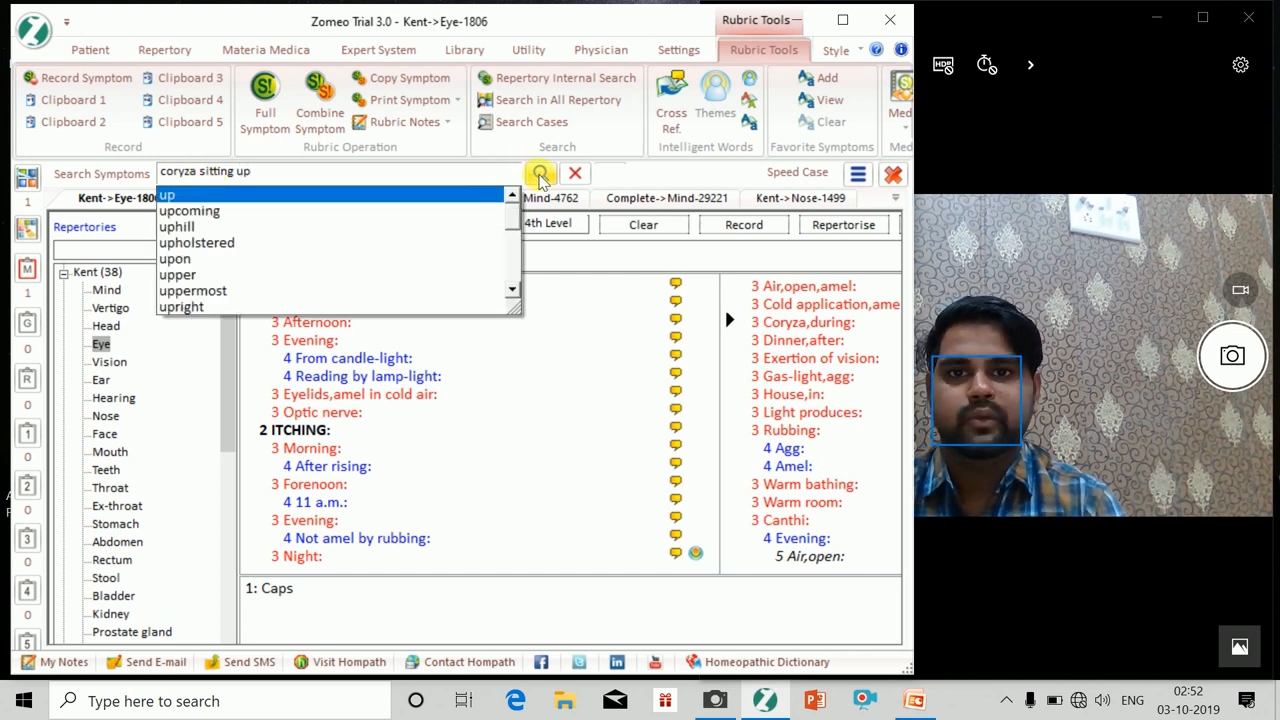
{"action": "left_click", "coordinate": [540, 172]}
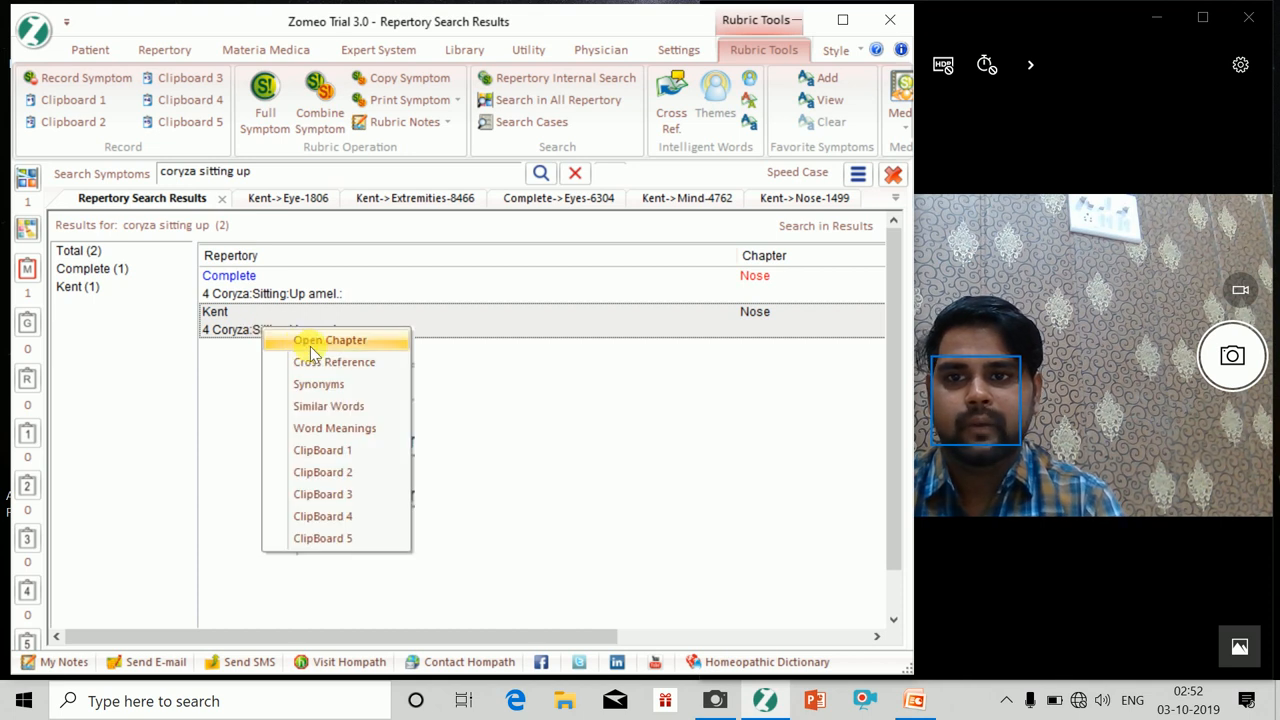
{"action": "left_click", "coordinate": [330, 340]}
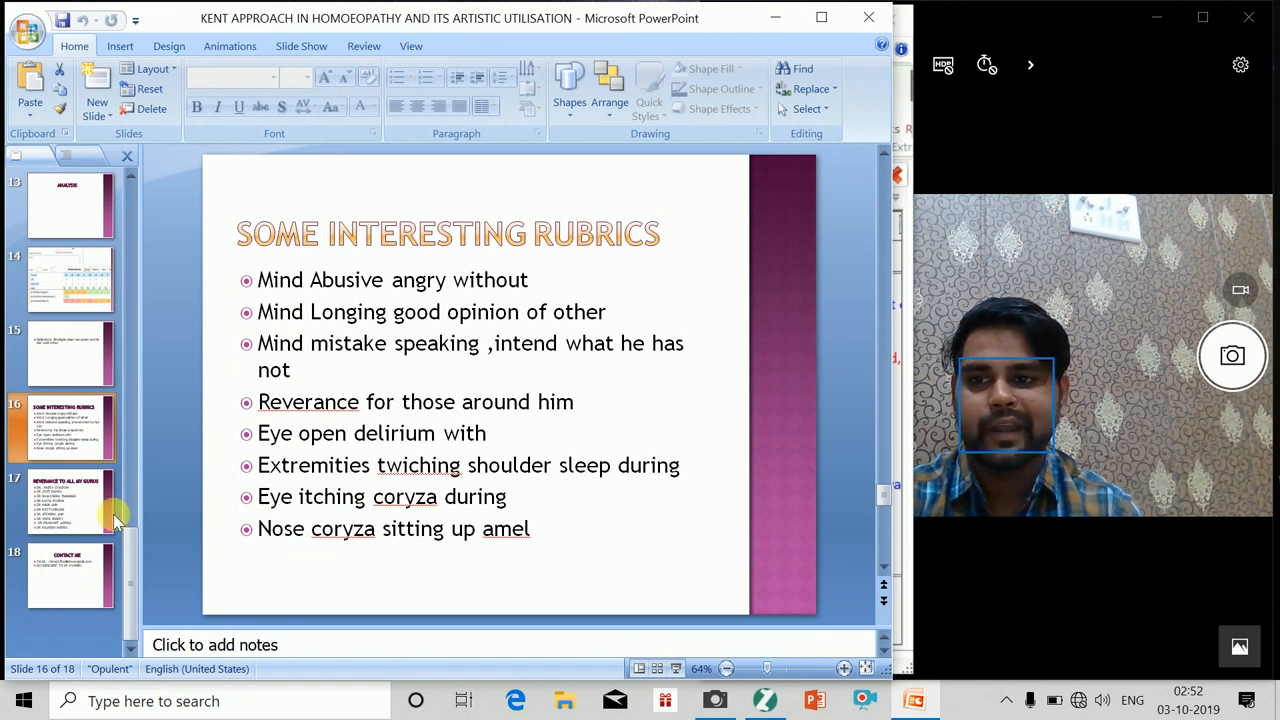
- Show slide 17 'Reverance to all my gurus', then final slide 18 'Contact Me'
{"action": "left_click", "coordinate": [70, 500]}
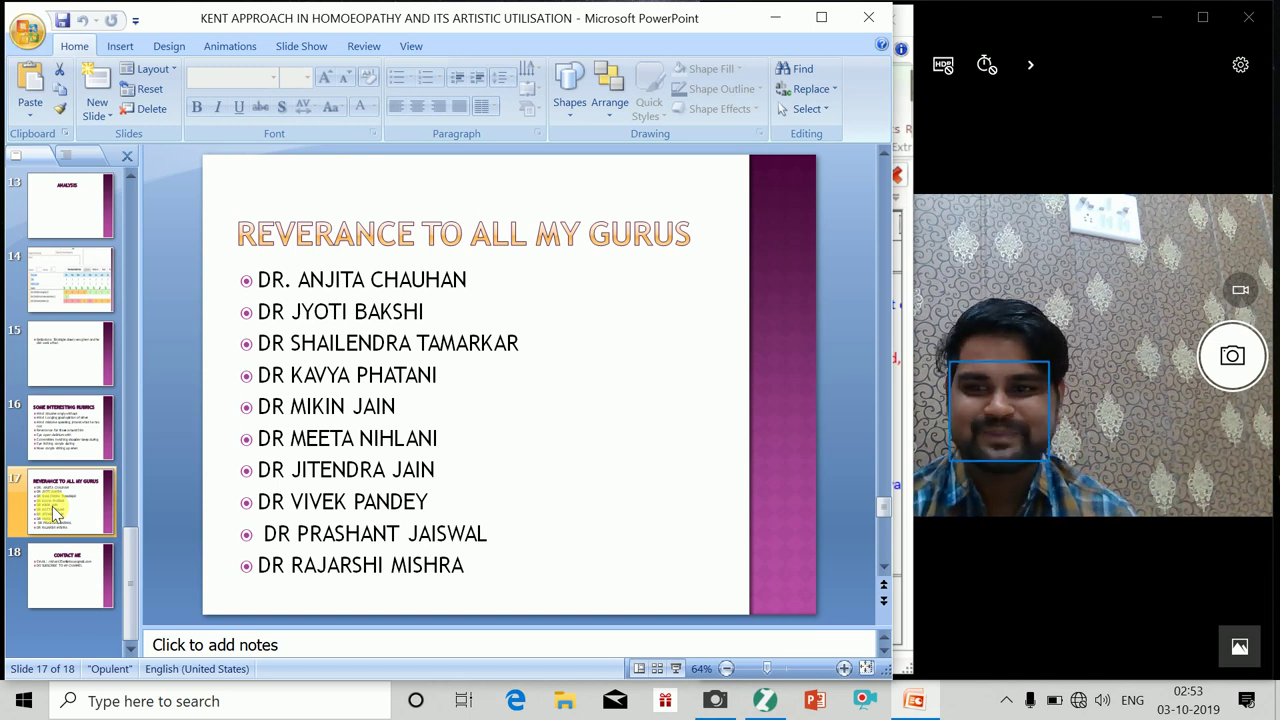
{"action": "left_click", "coordinate": [70, 573]}
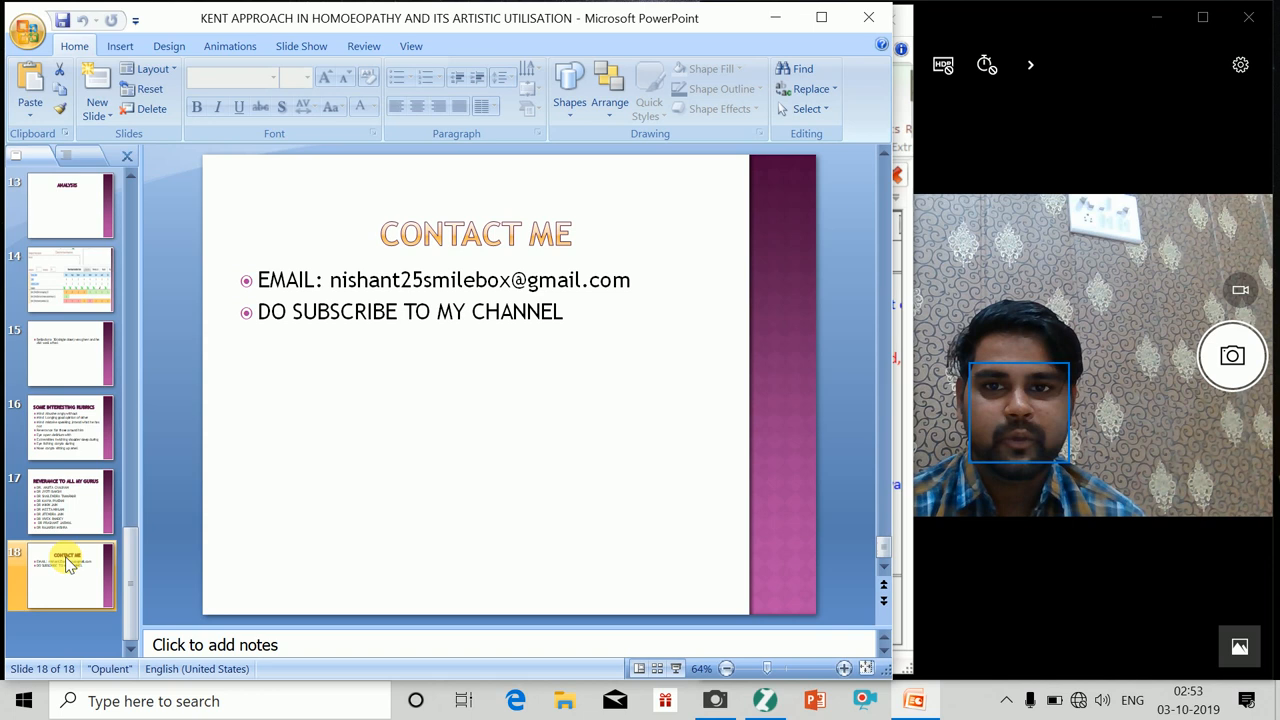